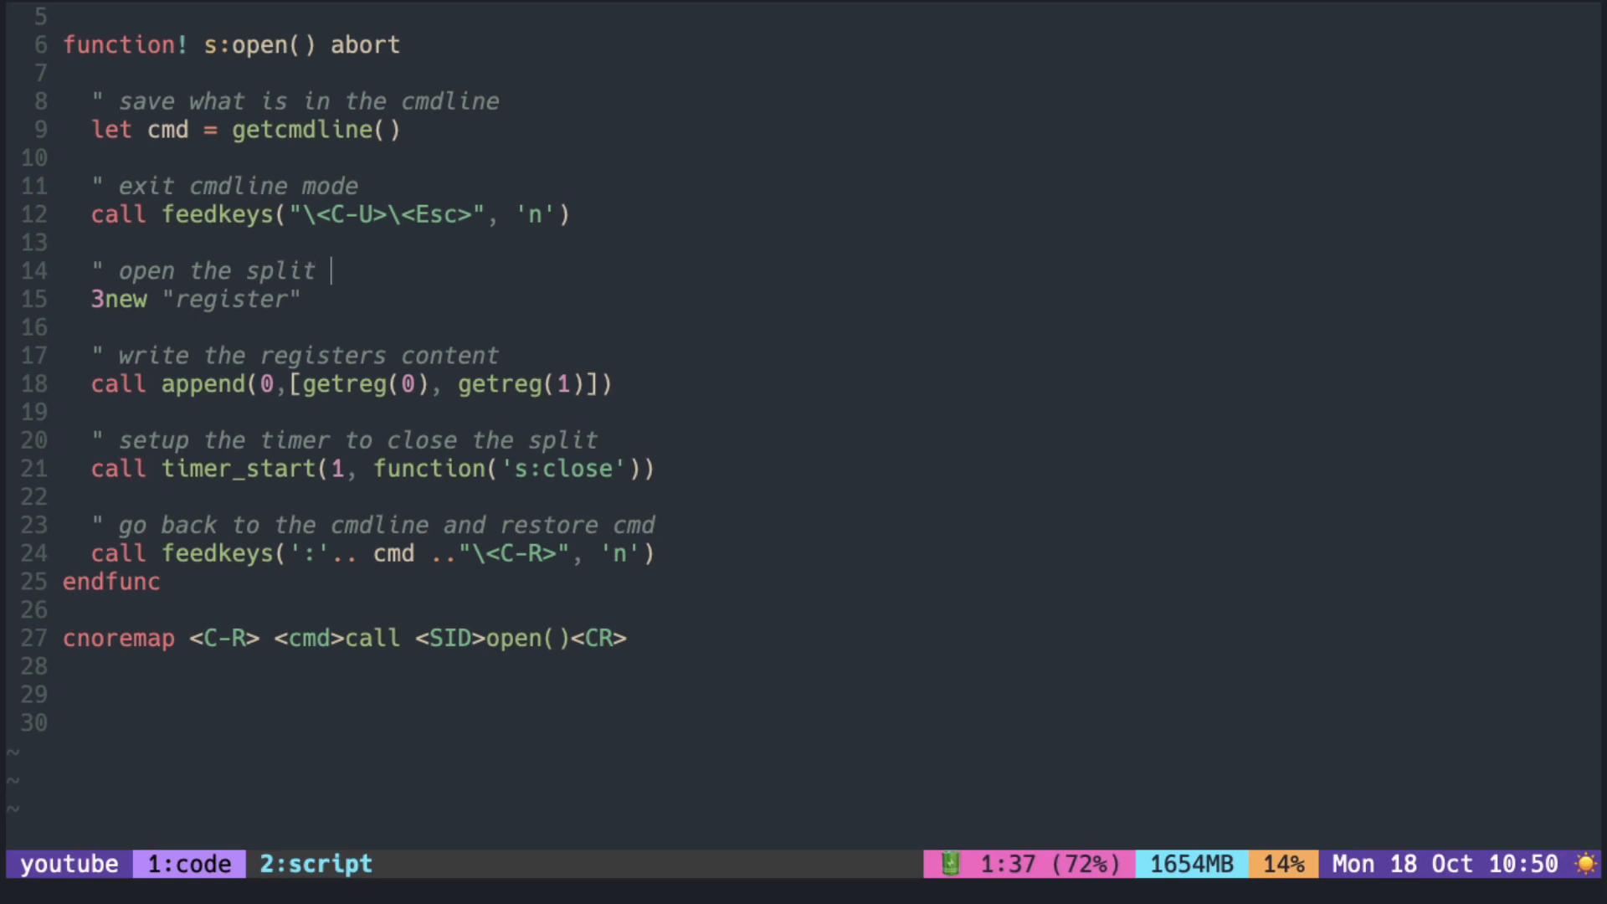
{"action": "type", "text": ">>> float"}
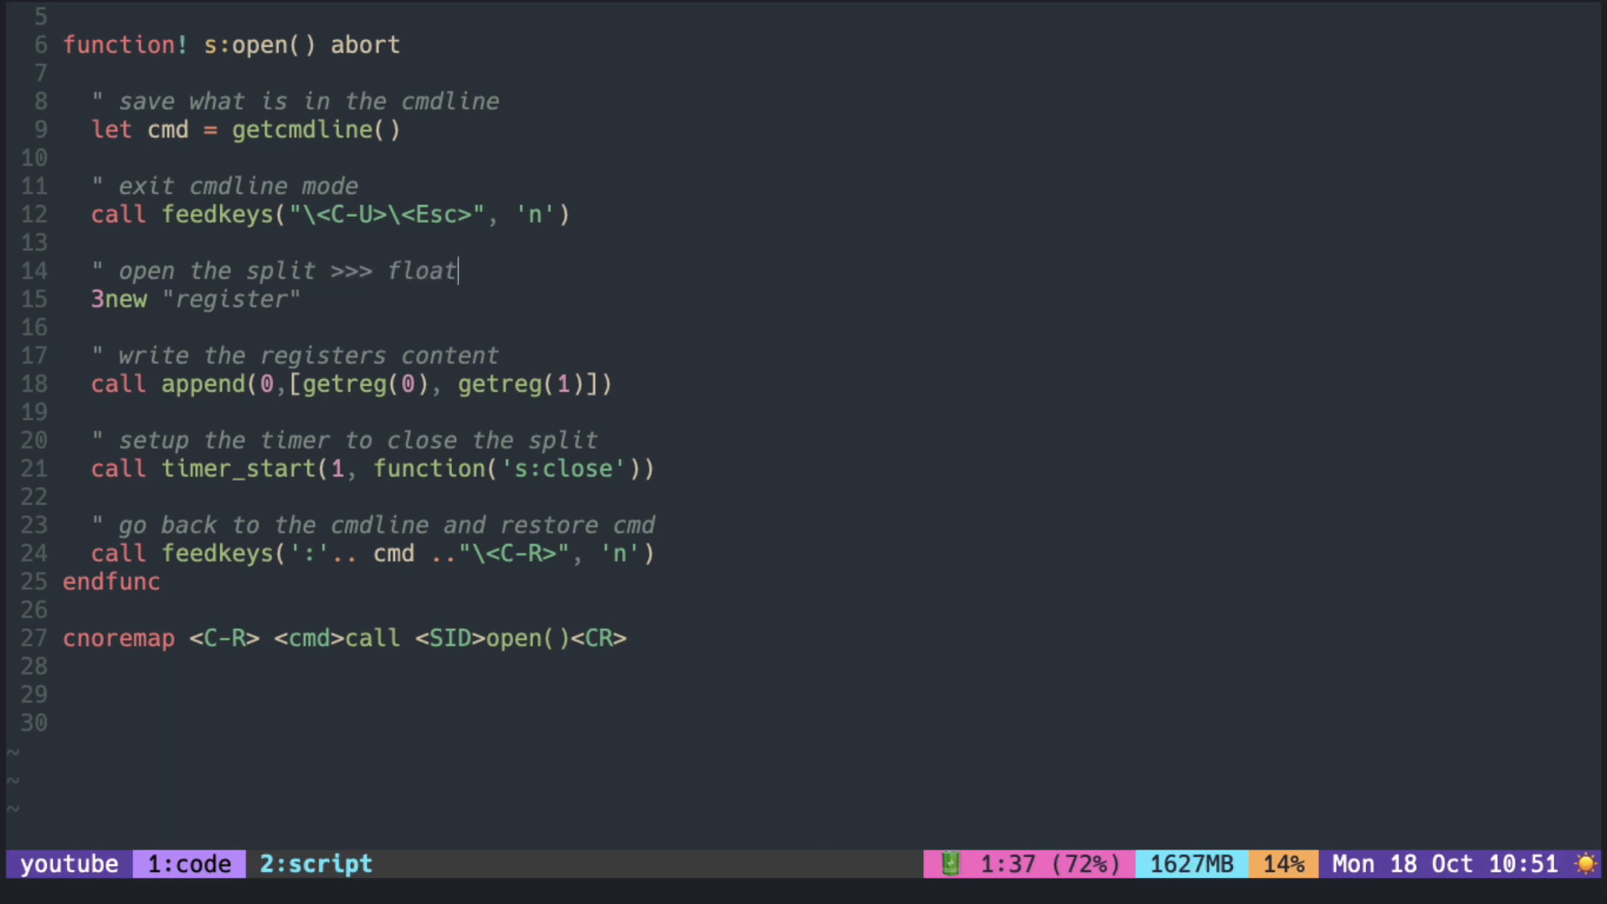
{"action": "type", "text": "ing window"}
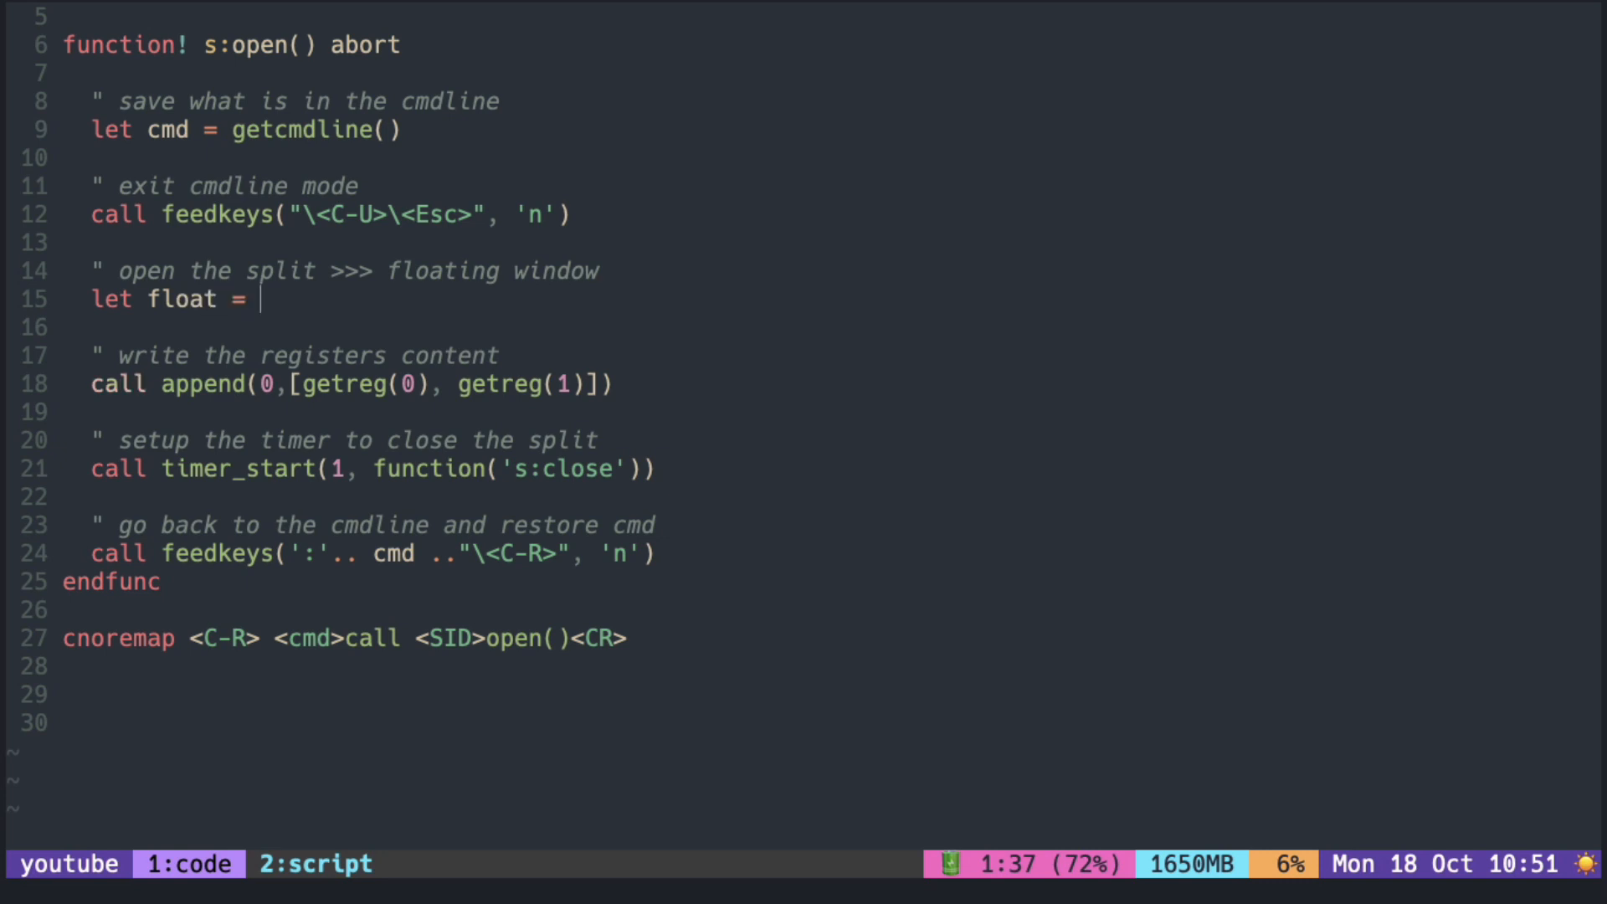
{"action": "type", "text": "float"}
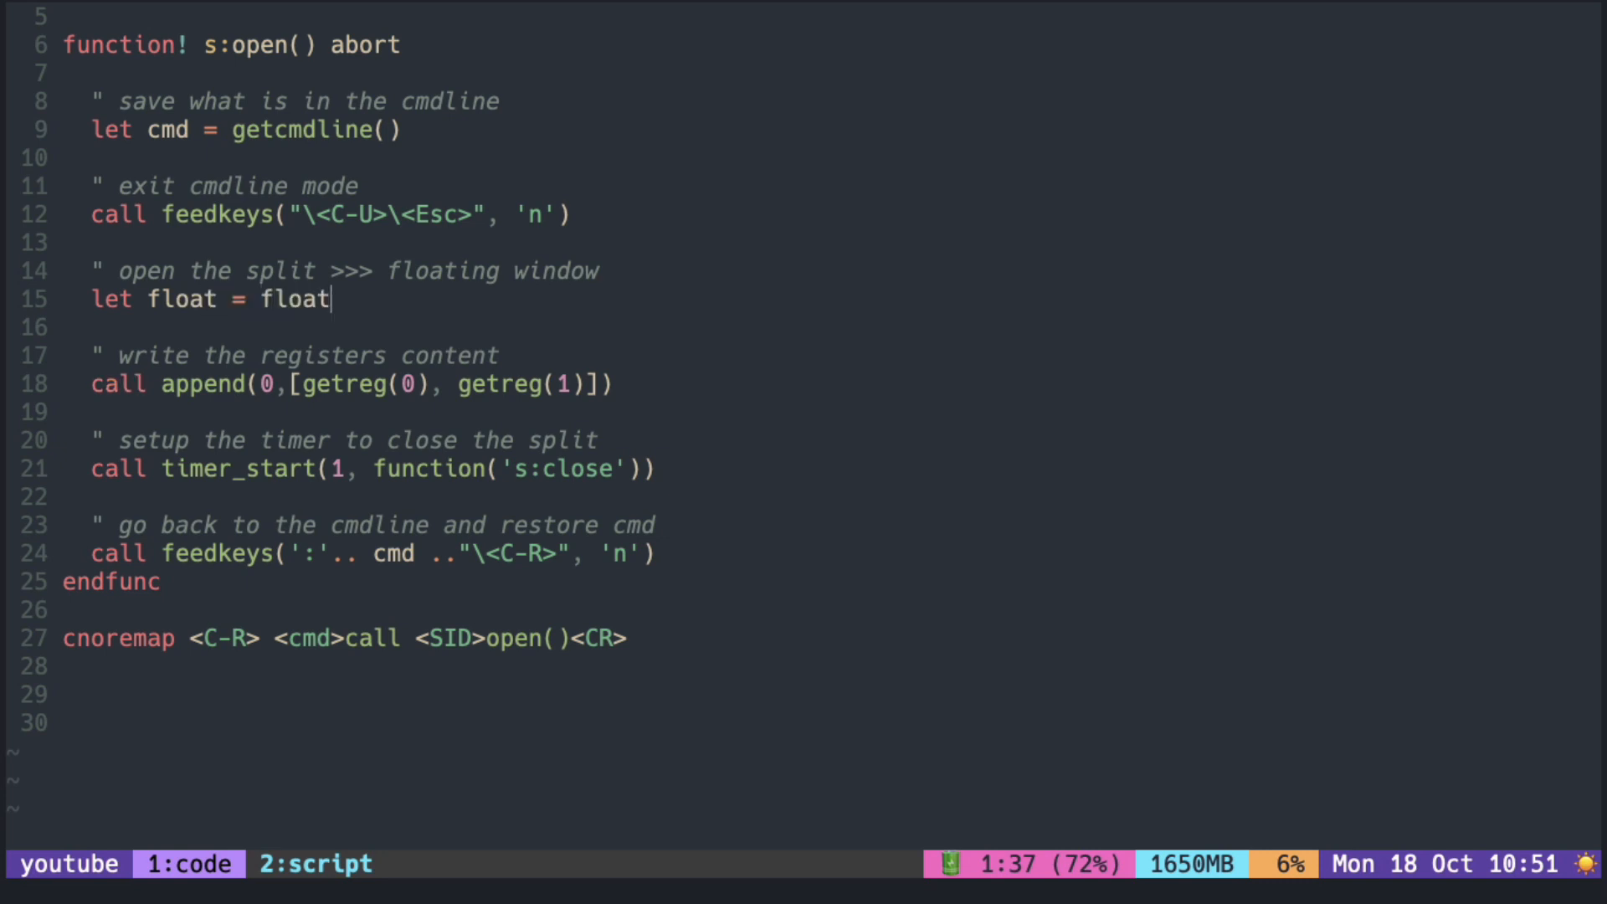
{"action": "type", "text": "#creat"}
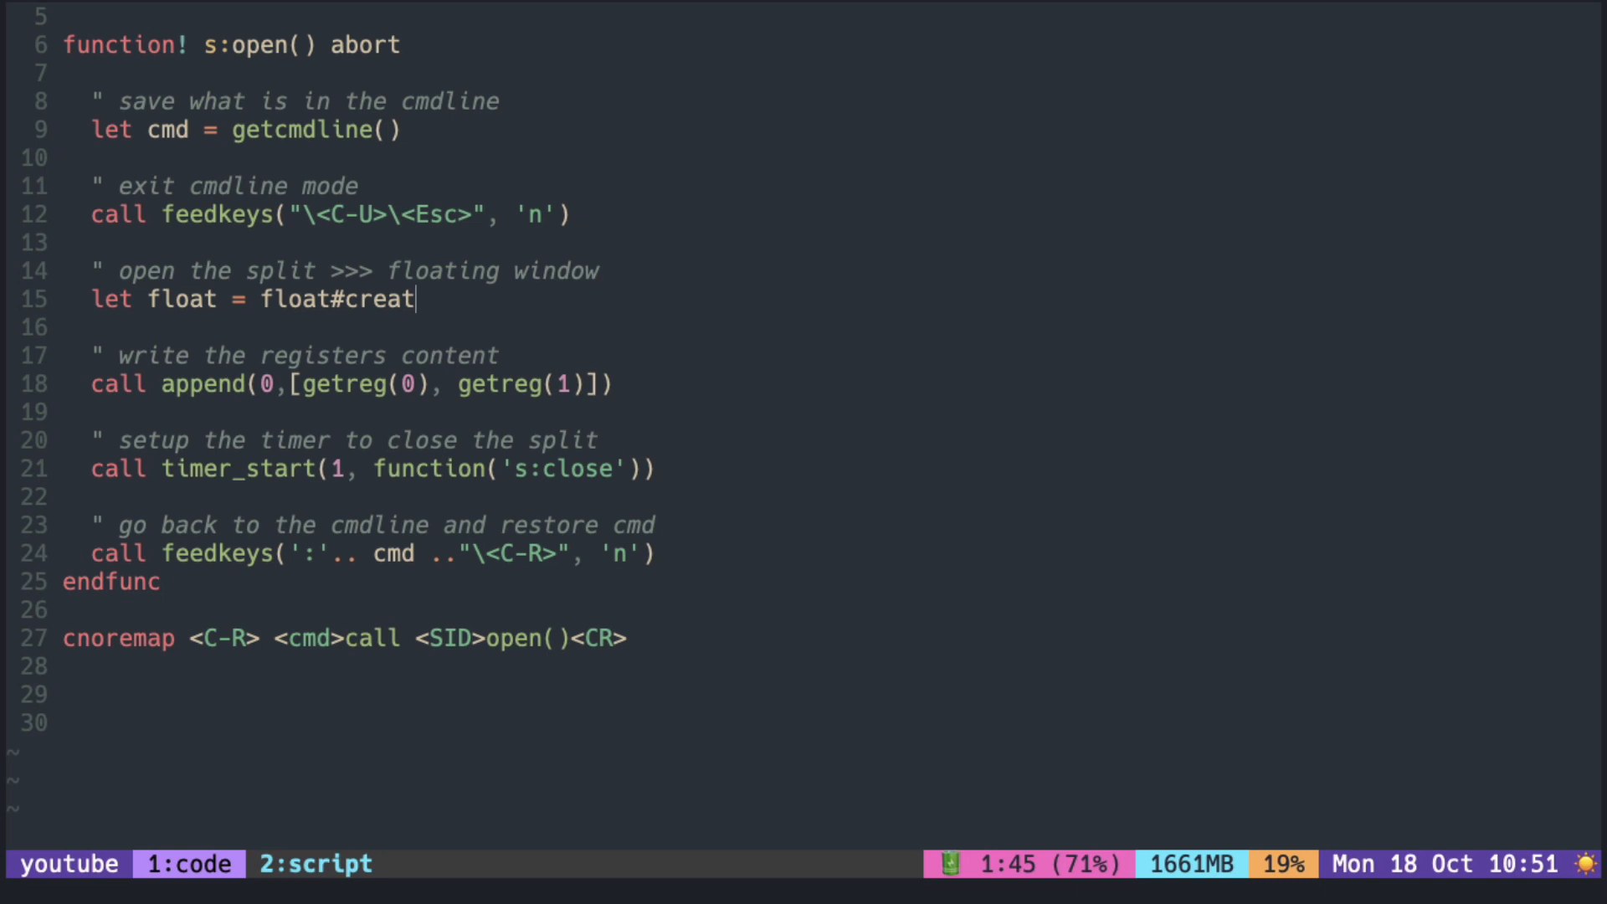
{"action": "type", "text": "e()"}
{"action": "type", "text": "\\."}
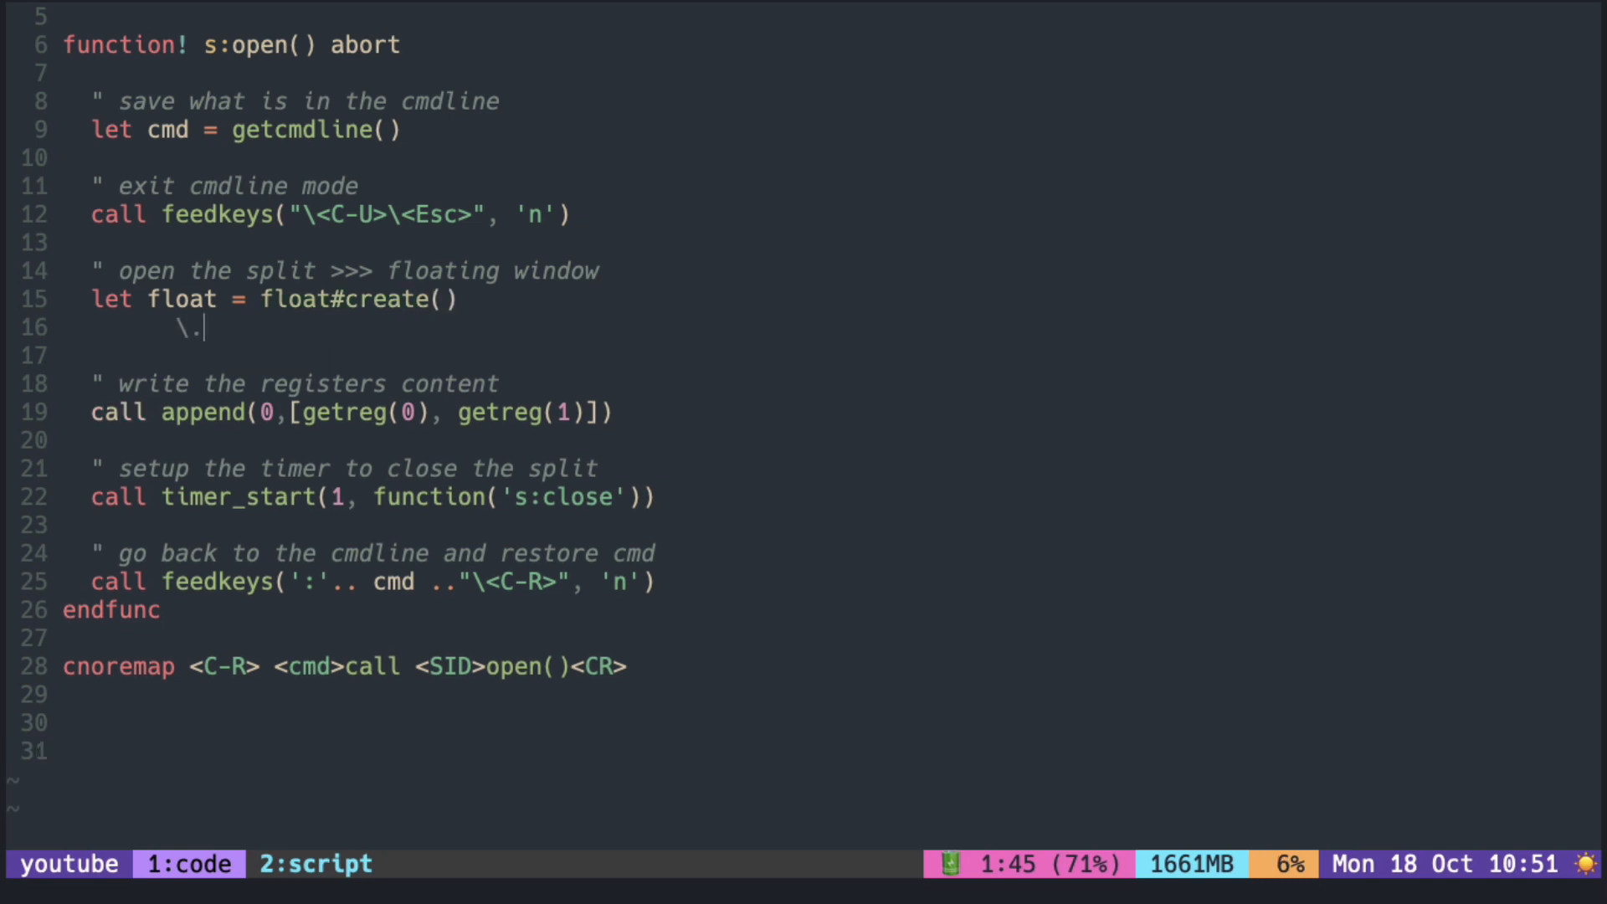
{"action": "type", "text": "h"}
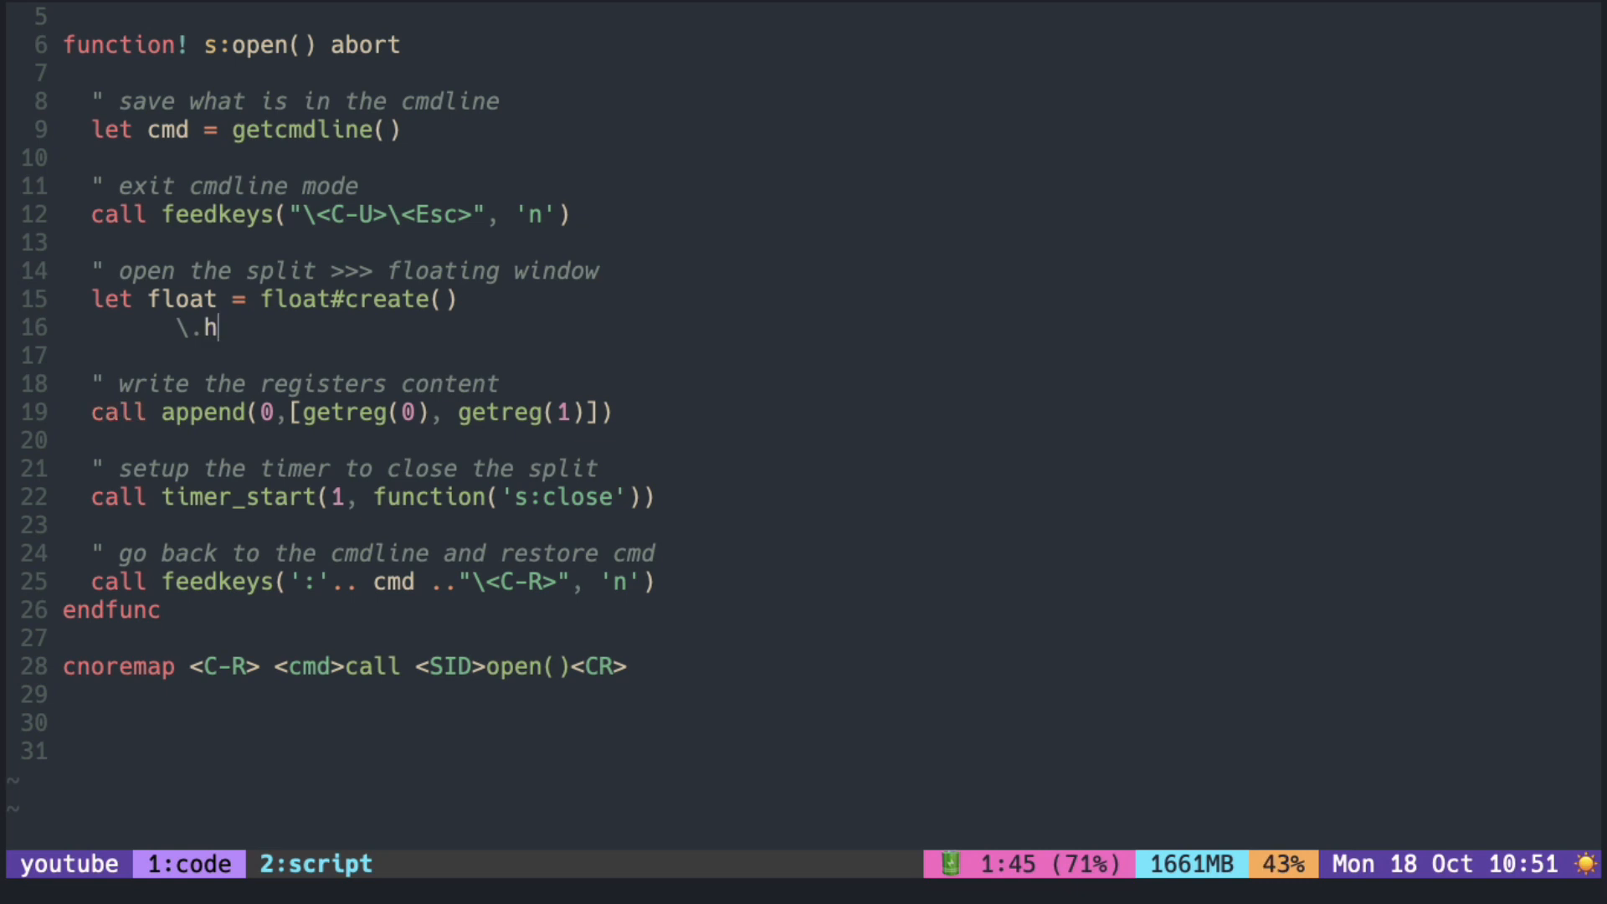
{"action": "type", "text": "eight"}
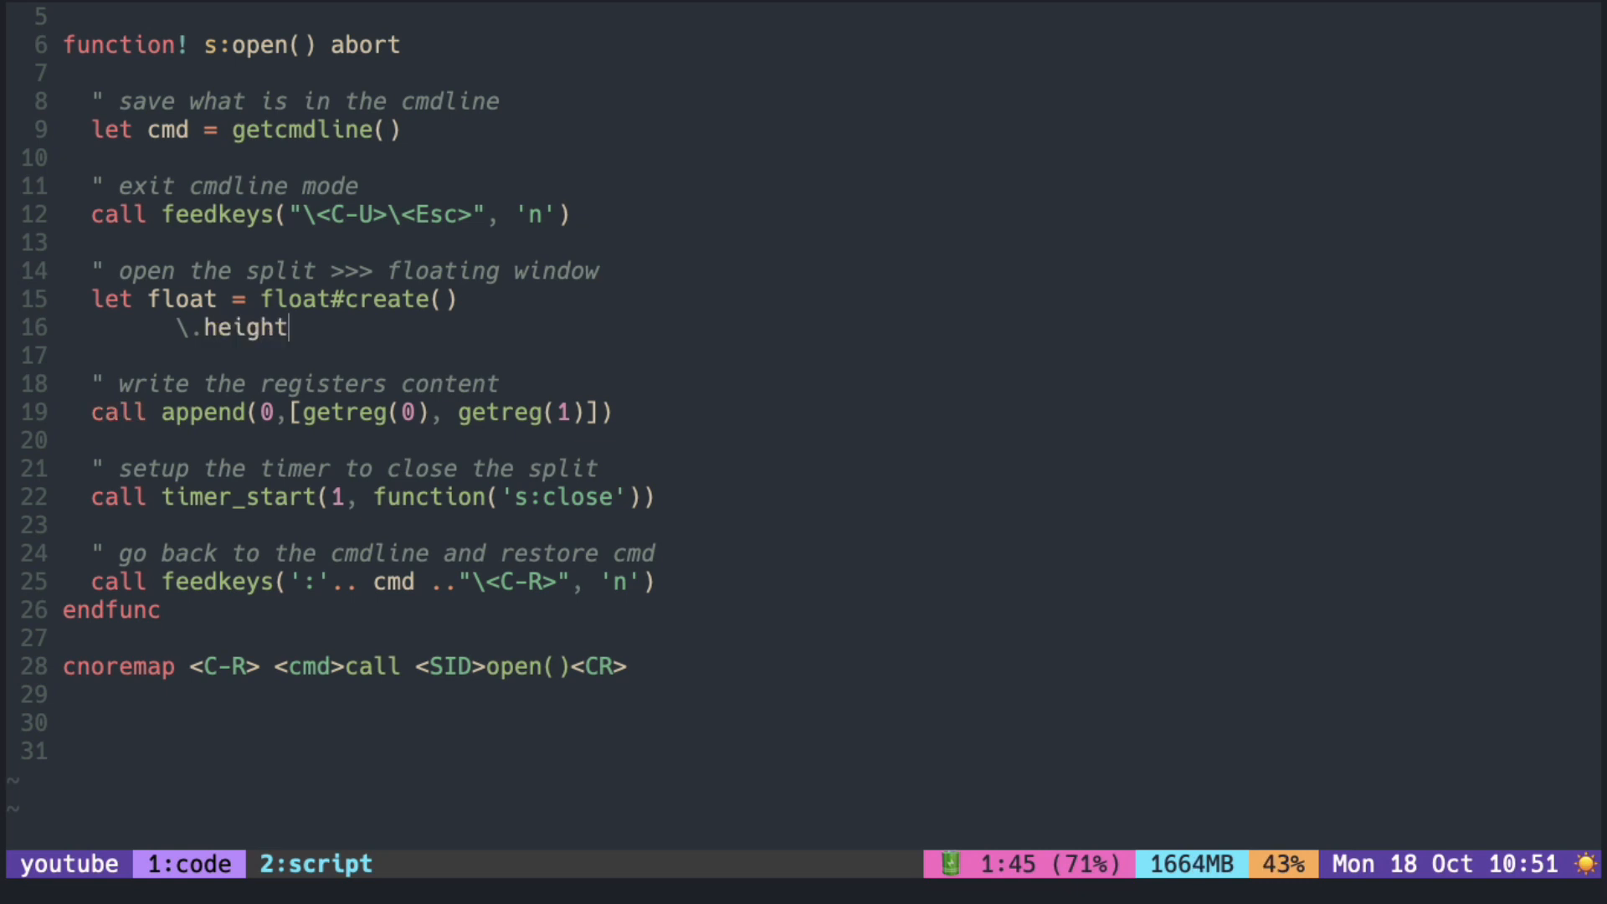
{"action": "type", "text": "(3)"}
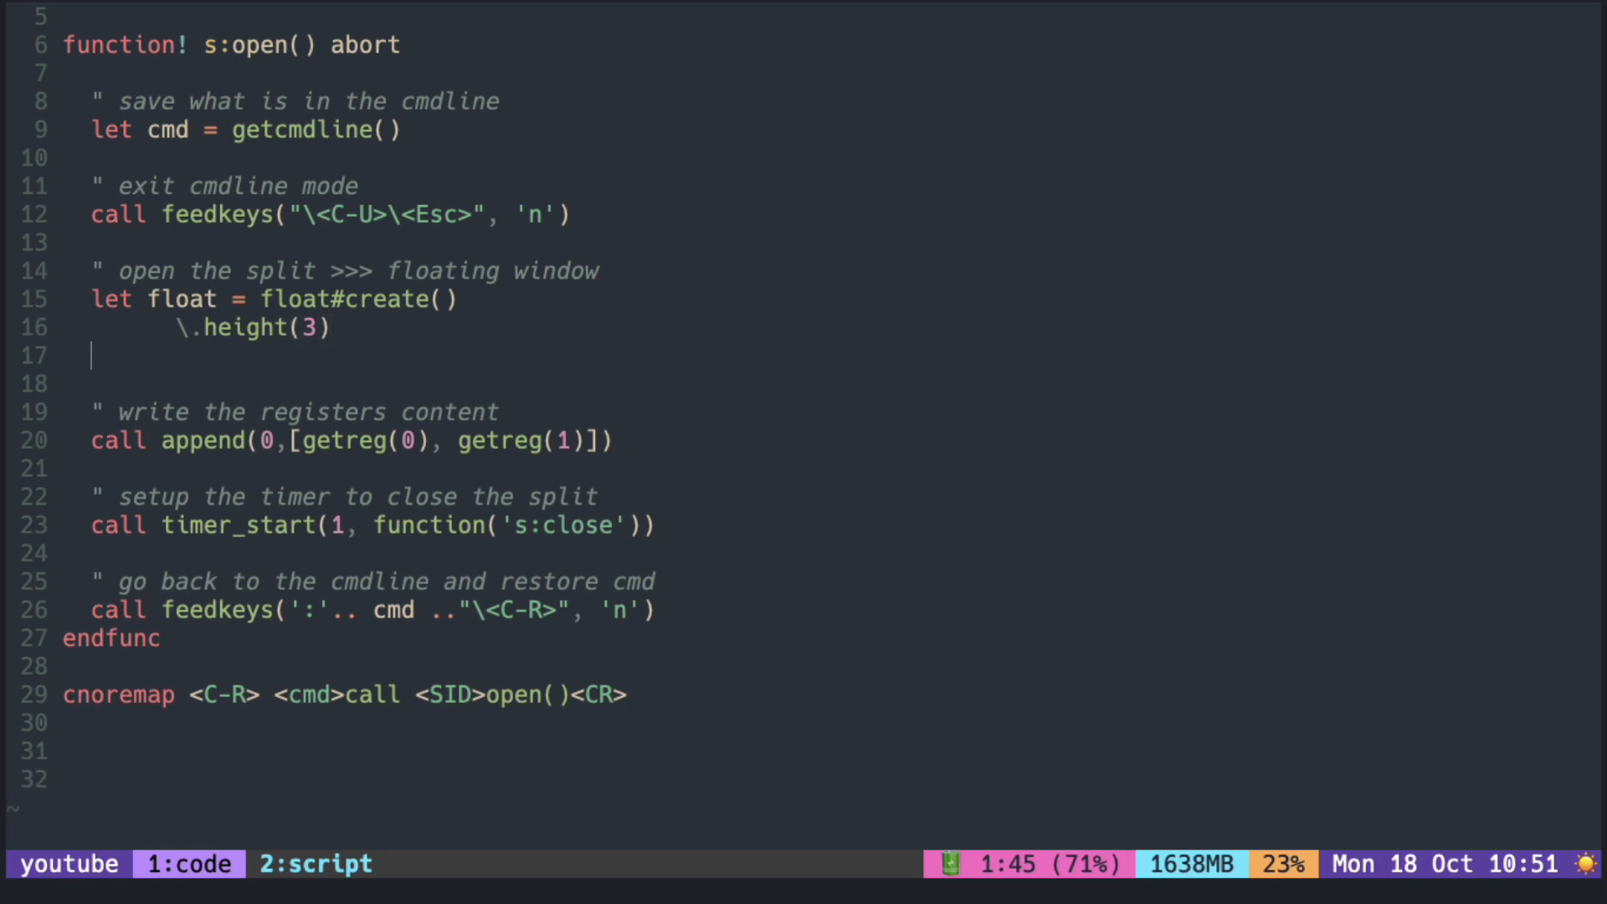
{"action": "type", "text": "\\.width(0."}
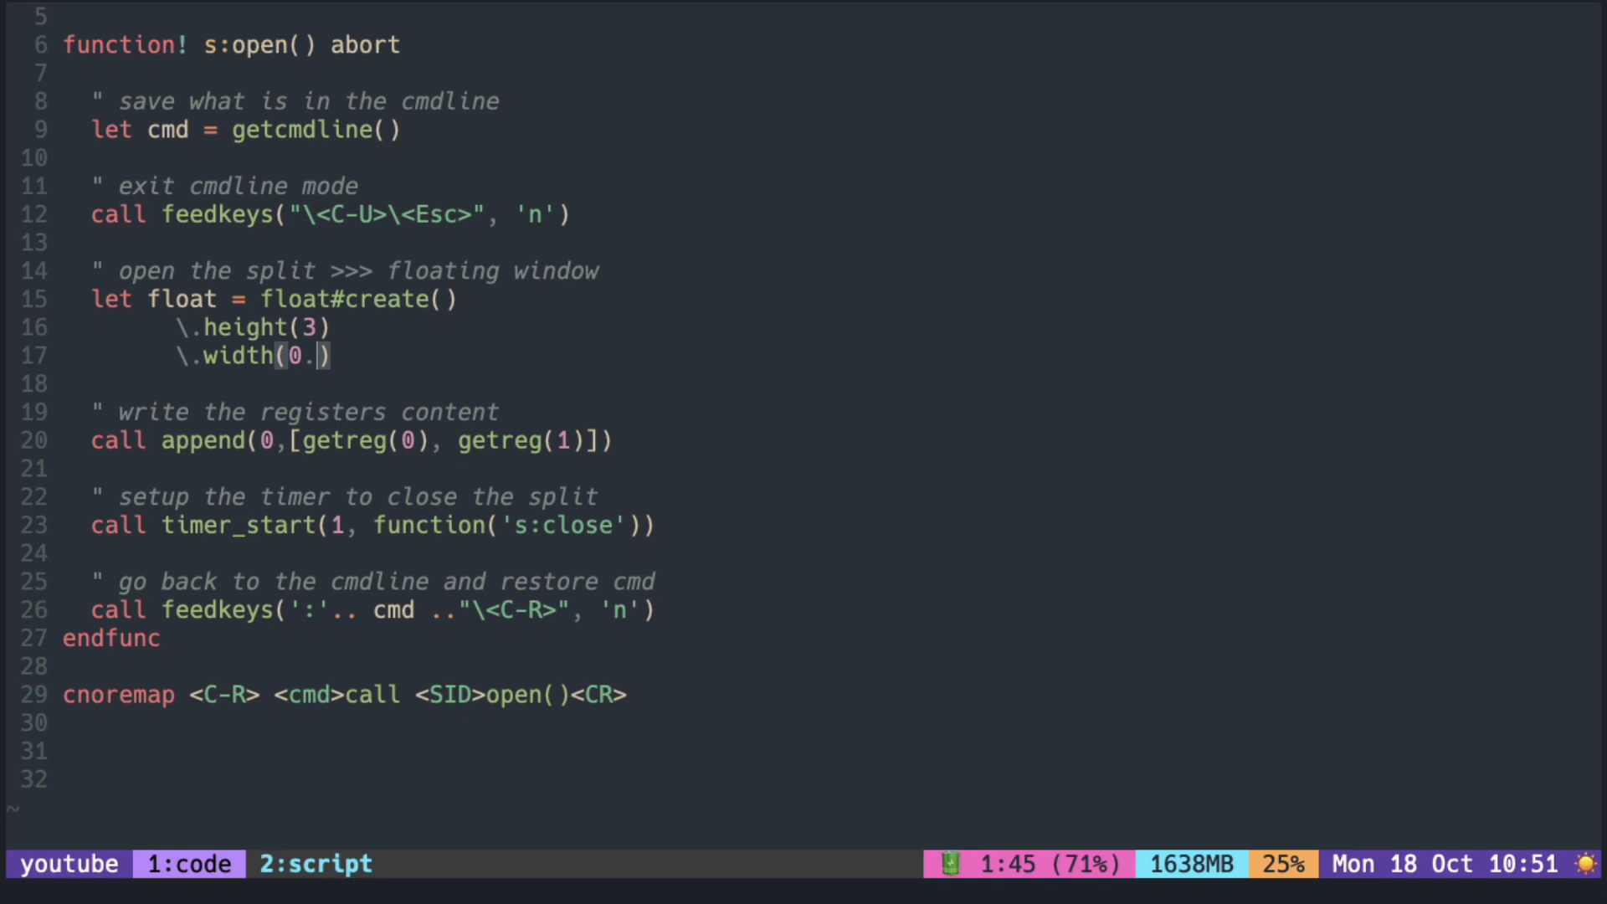
{"action": "type", "text": "8"}
{"action": "type", "text": "\\"}
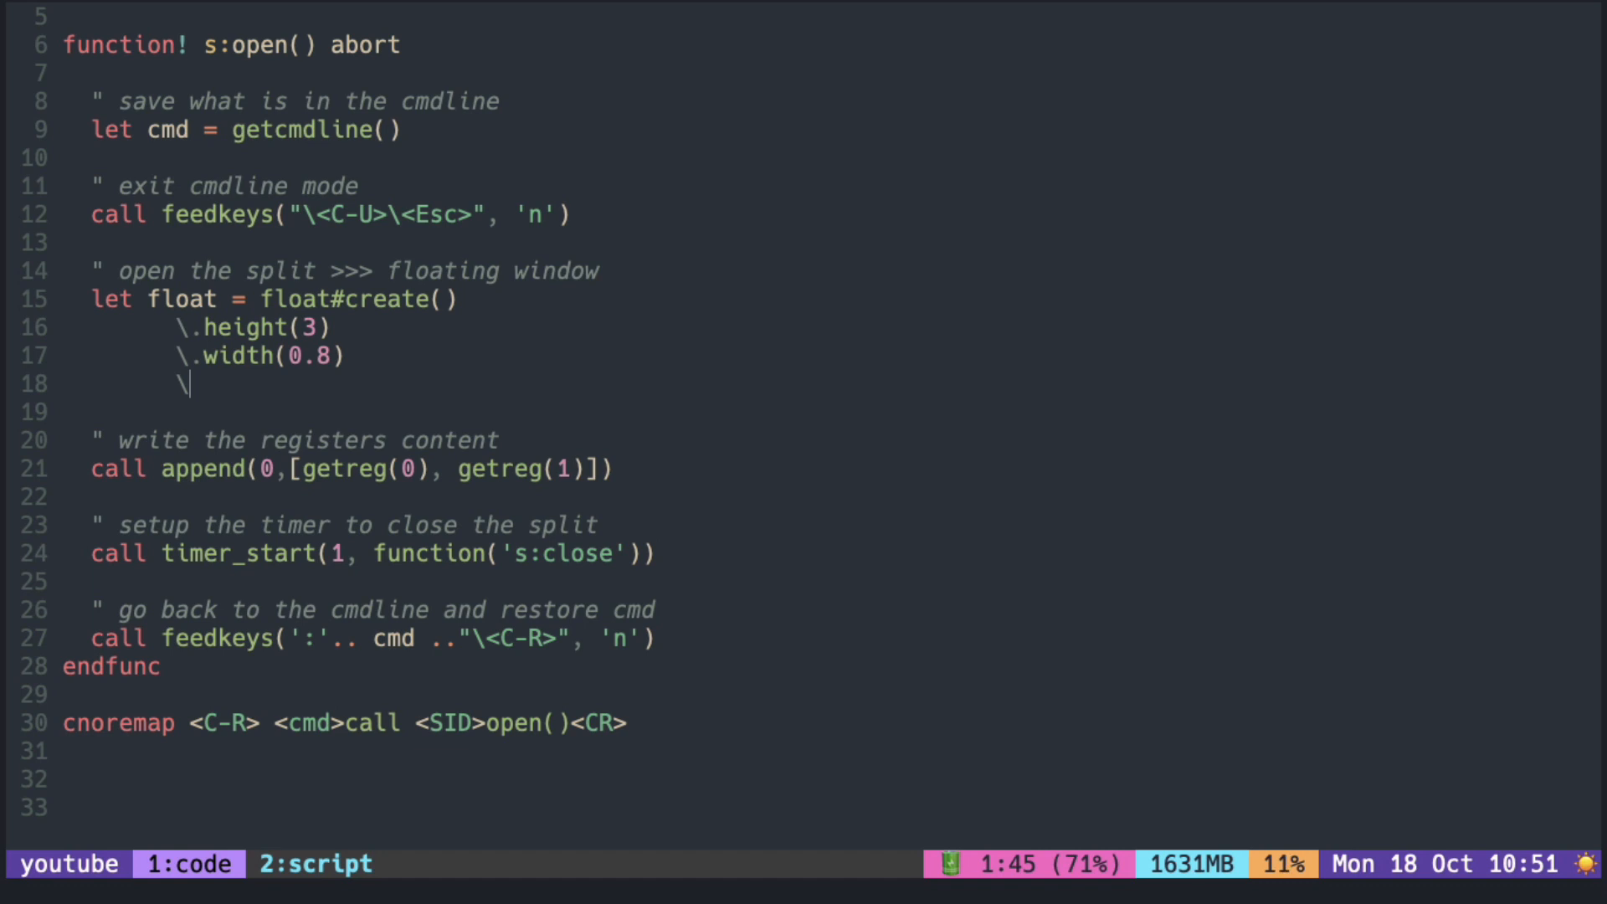
{"action": "type", "text": "center()"}
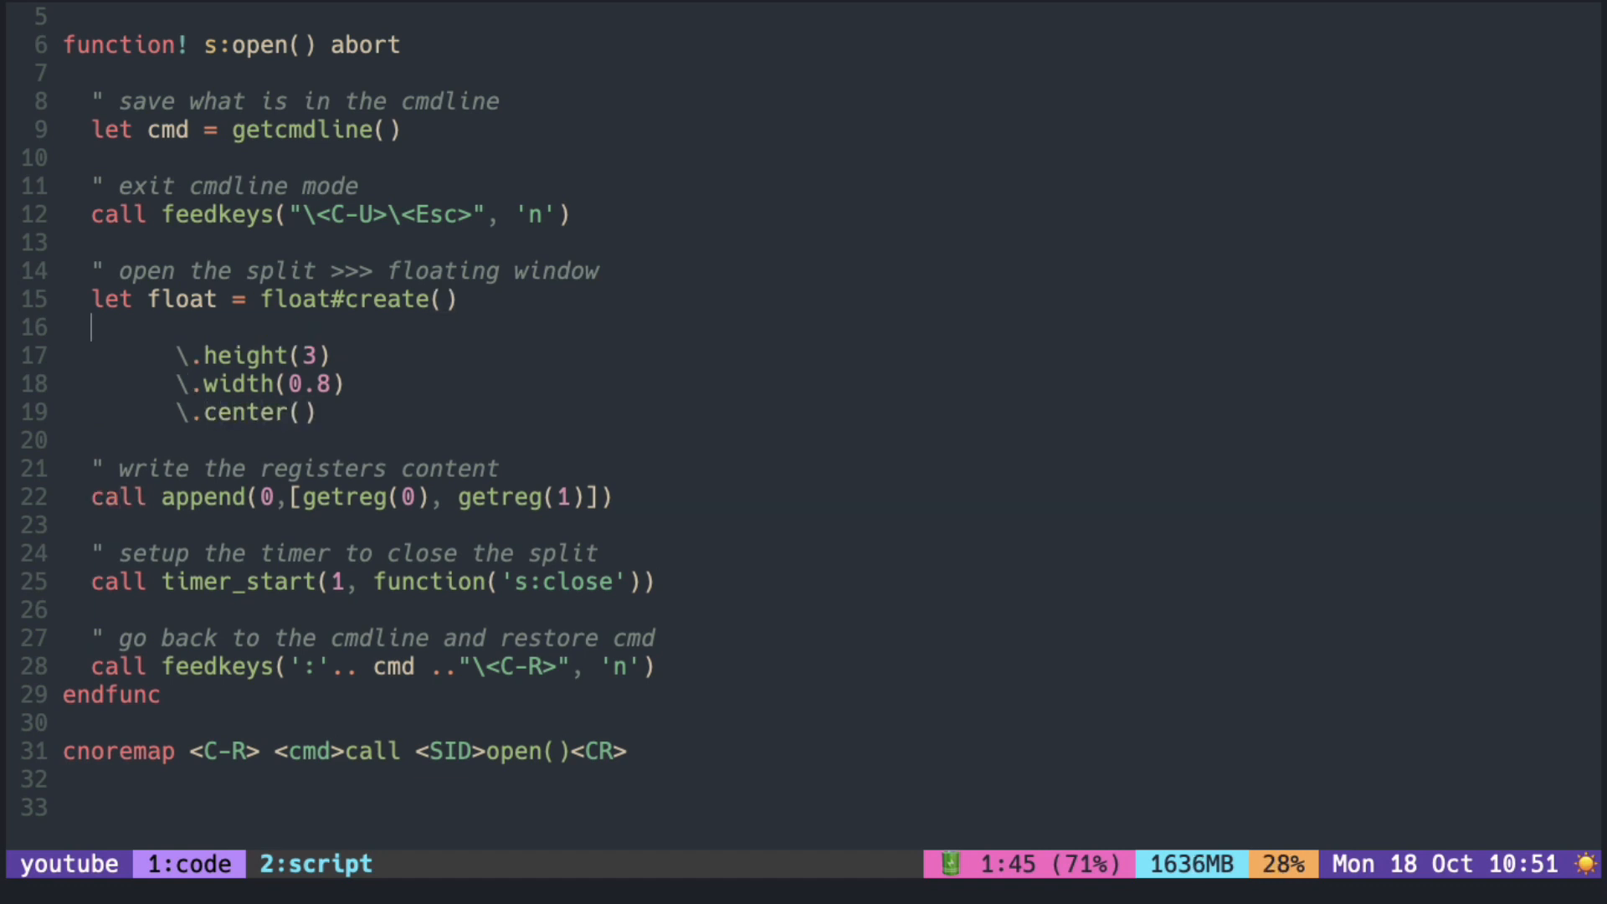
{"action": "type", "text": "\\."}
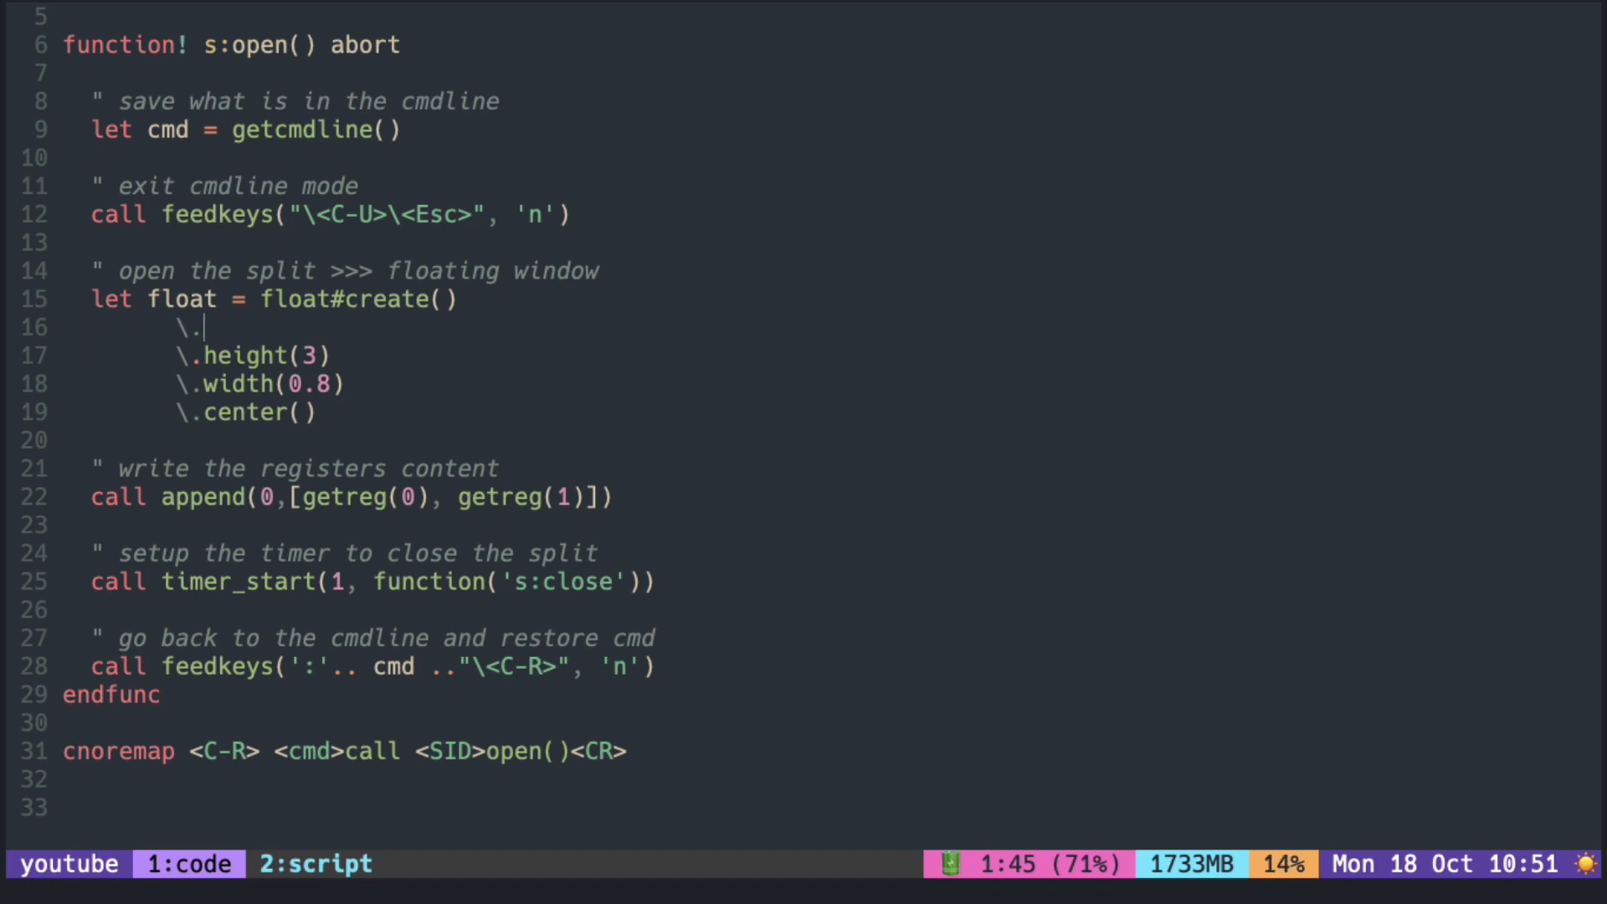
{"action": "type", "text": "name("}
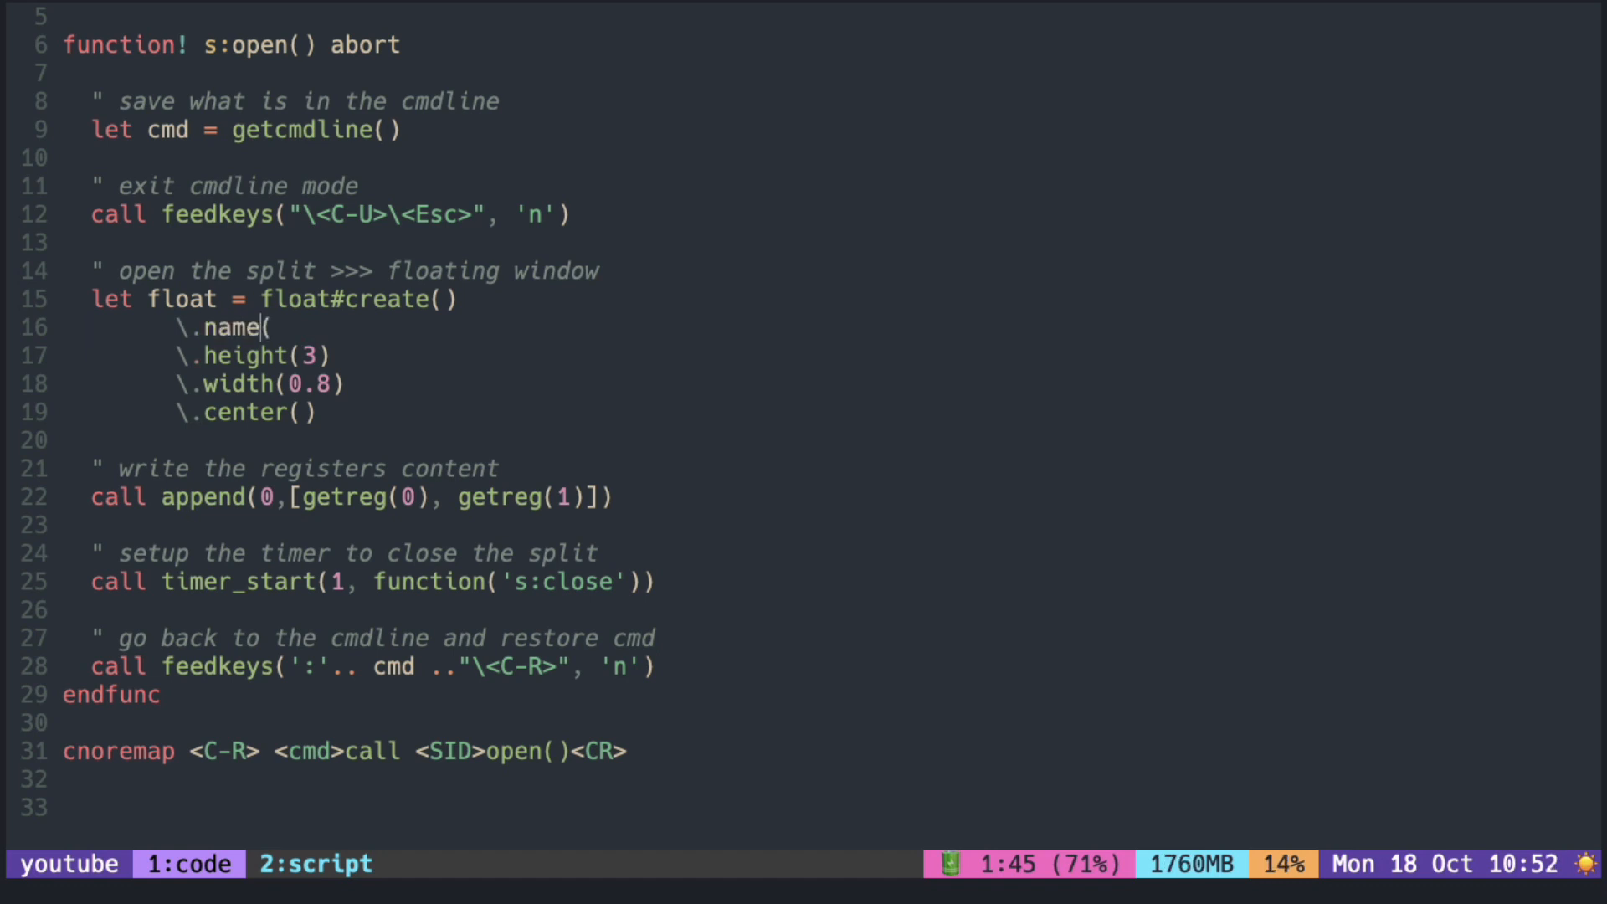
{"action": "type", "text": "'re'"}
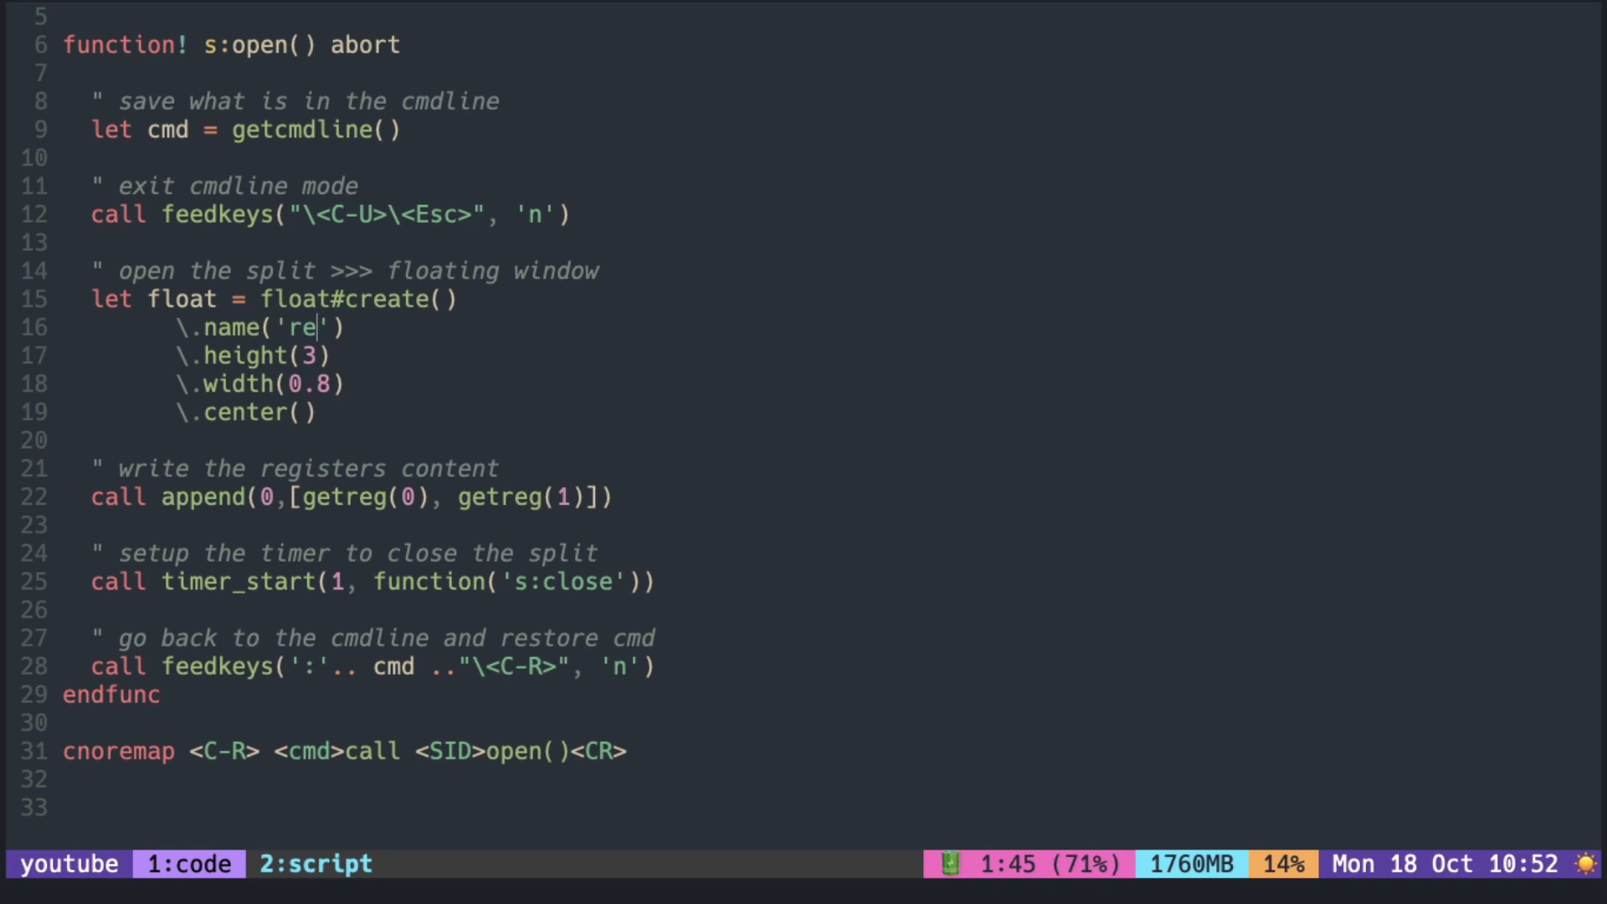
{"action": "type", "text": "gister"}
{"action": "type", "text": "\\"}
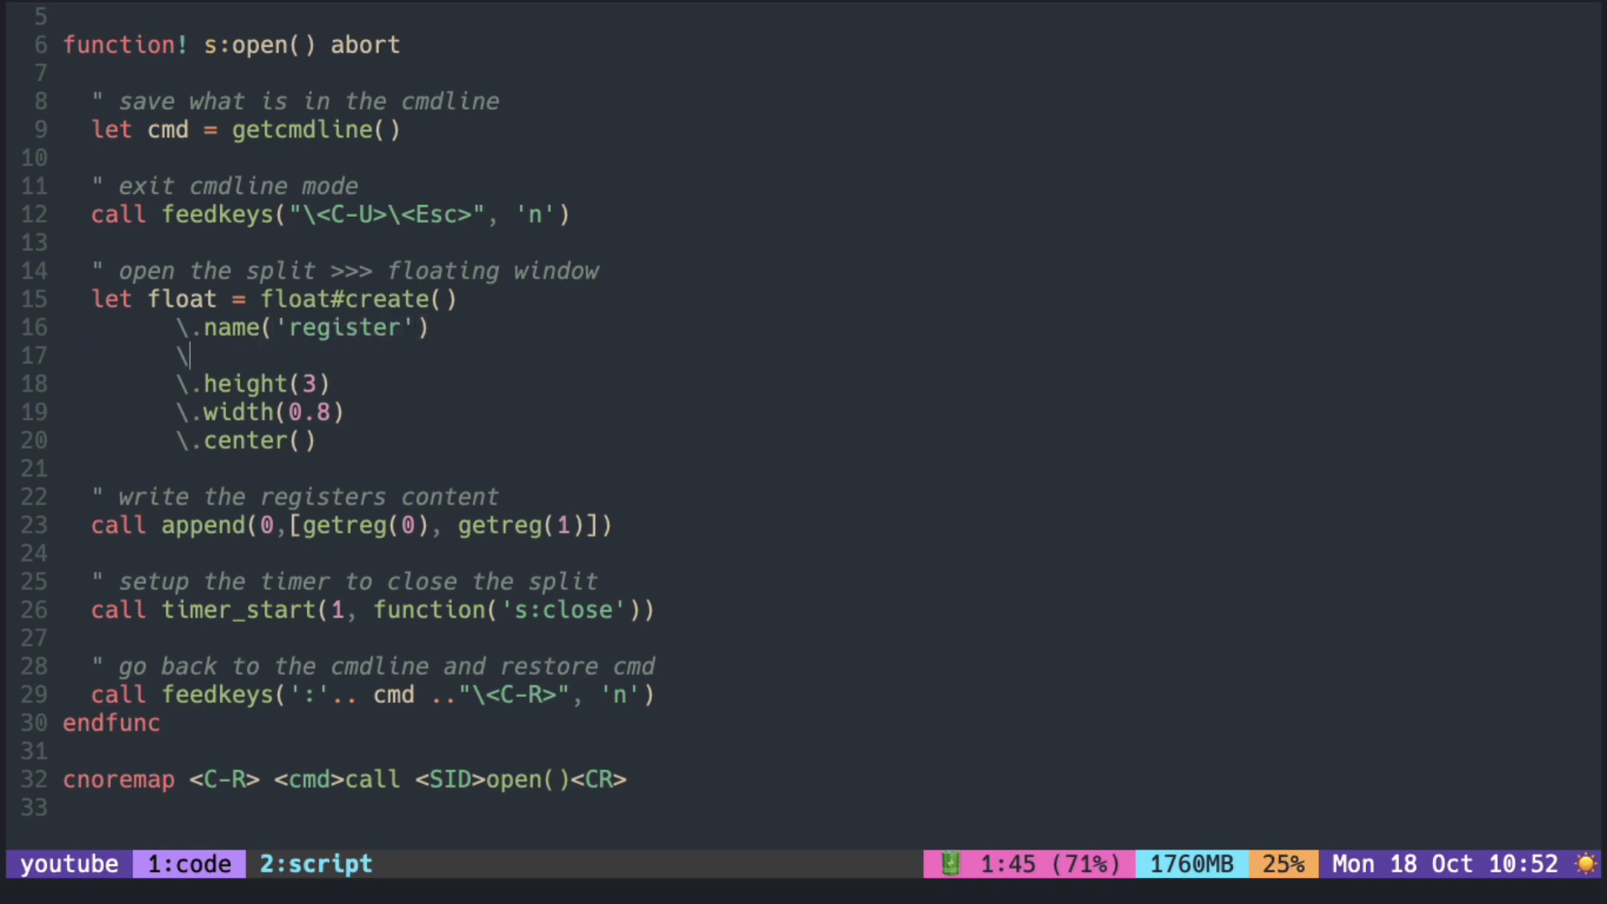
{"action": "type", "text": ".as_s"}
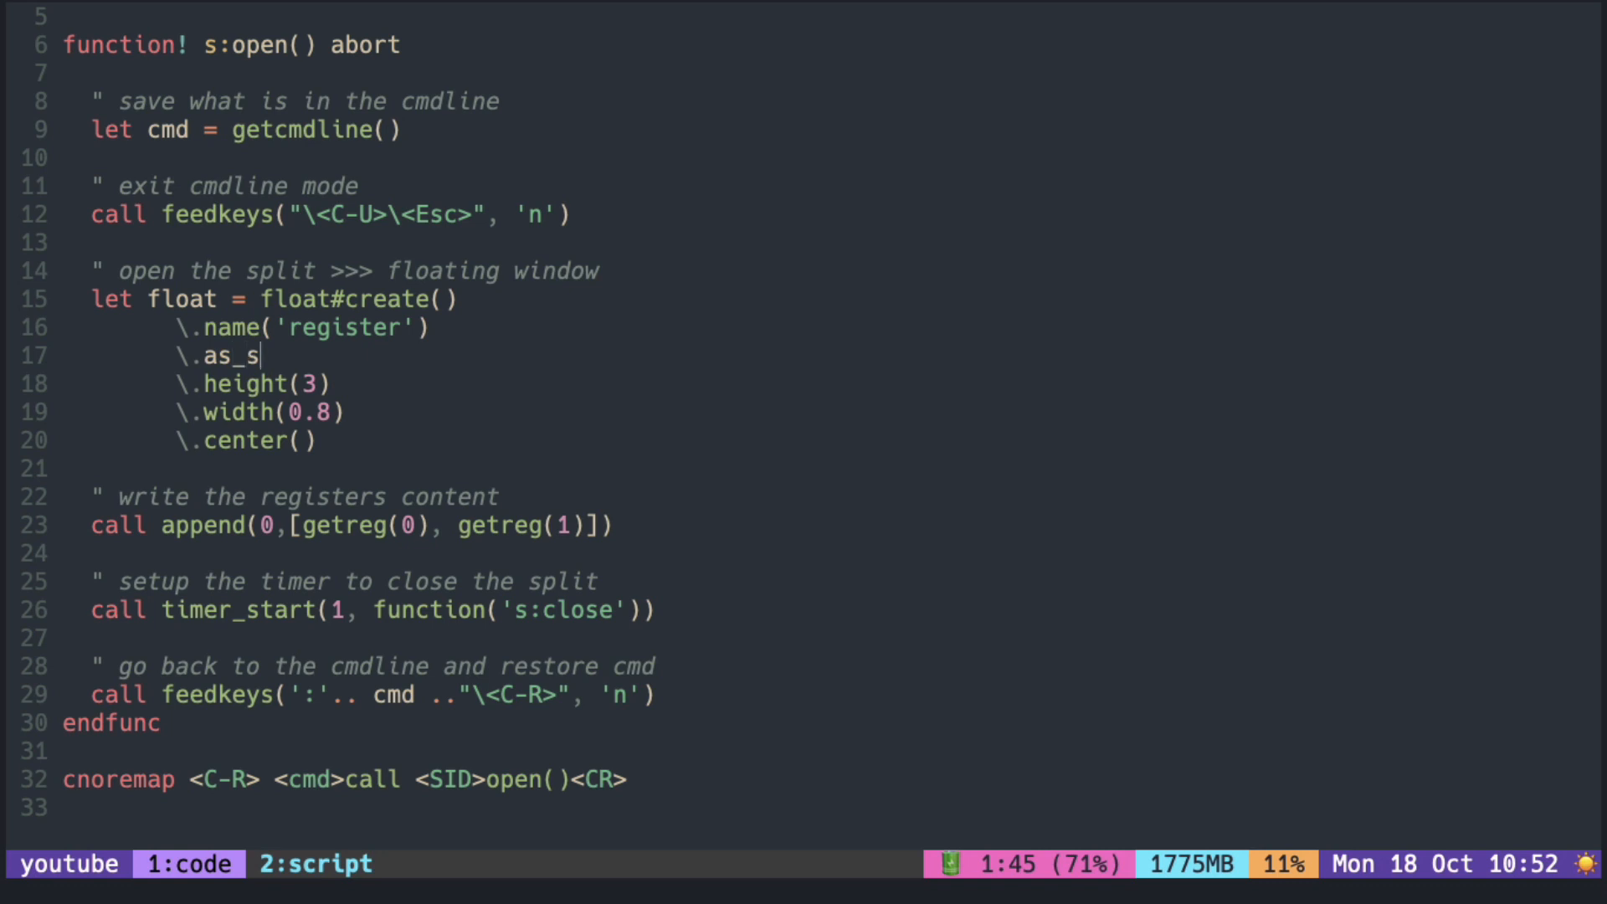
{"action": "type", "text": "cratch()"}
{"action": "type", "text": "\\."}
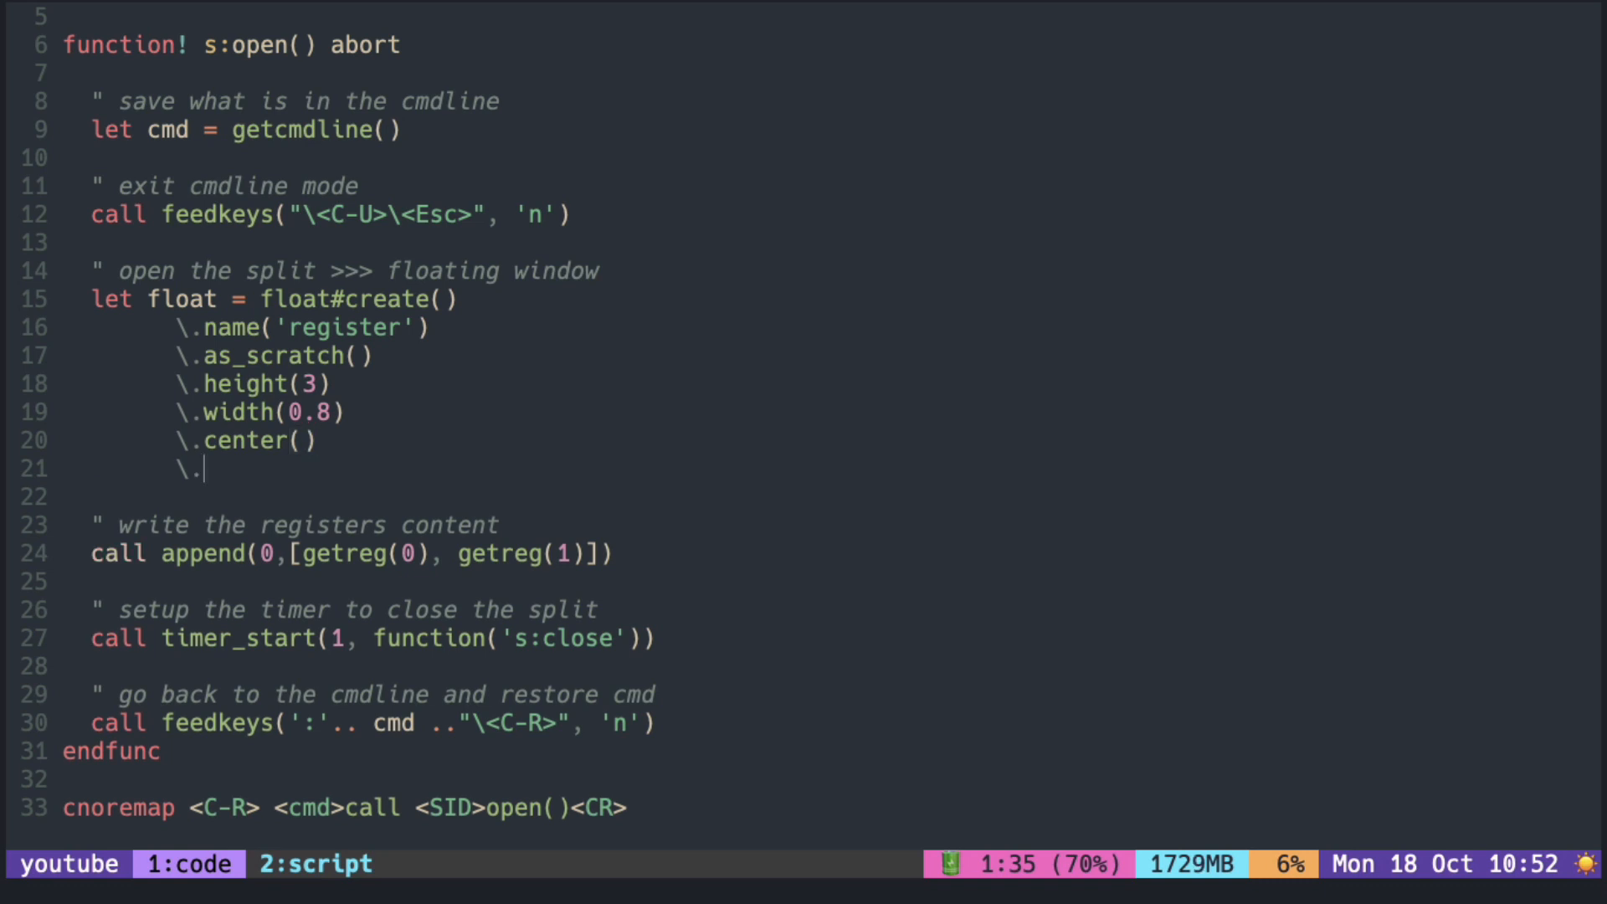
{"action": "type", "text": "open()"}
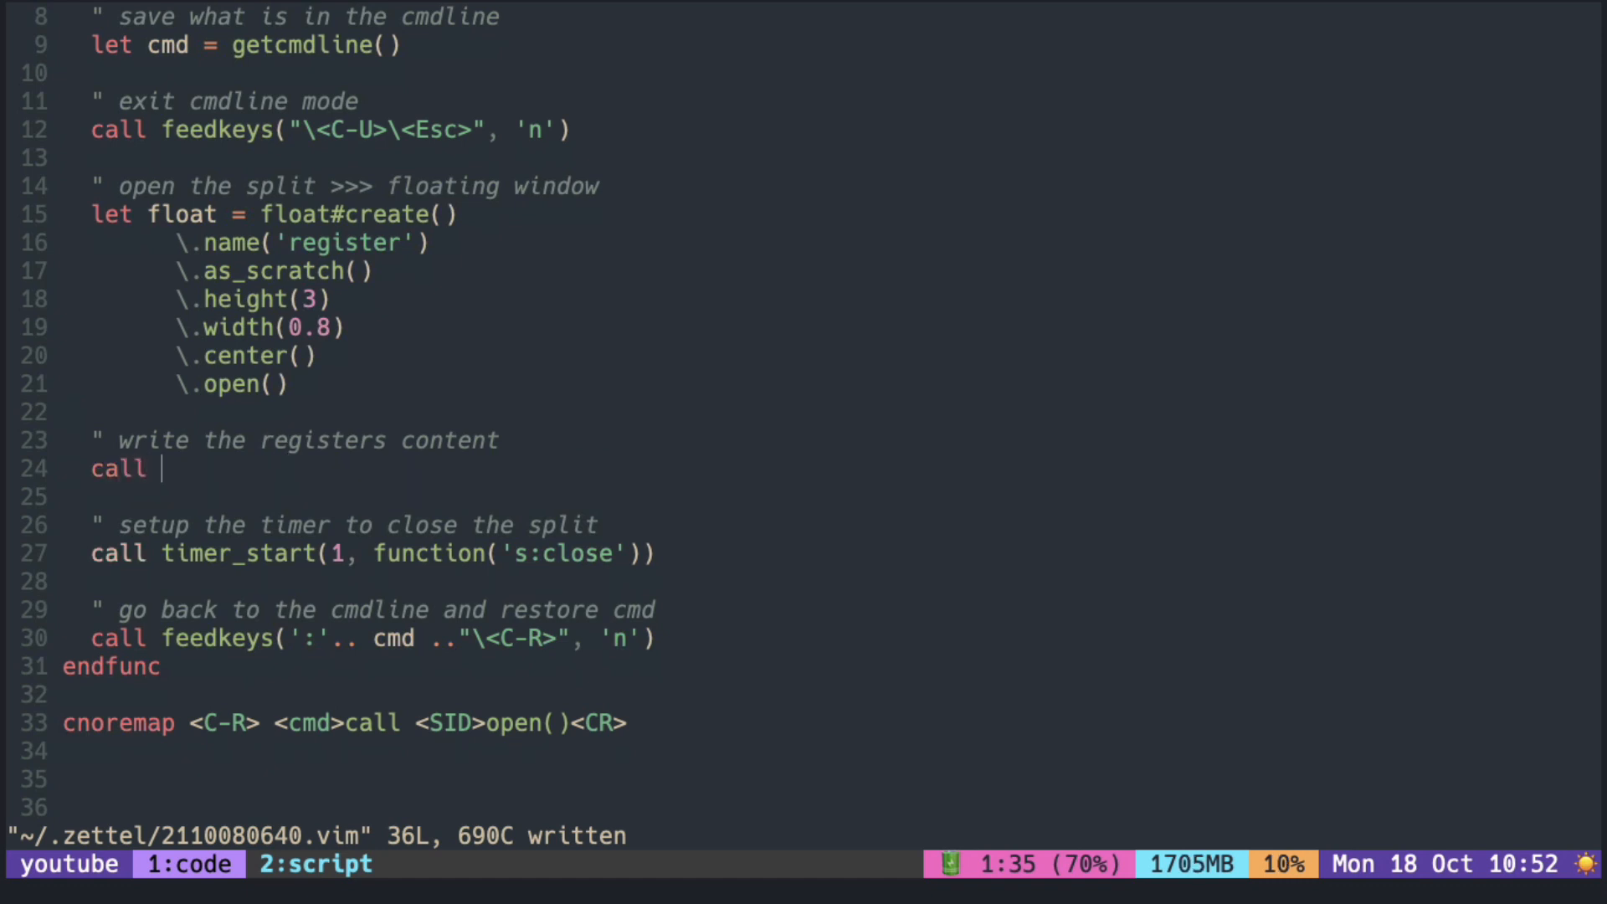
{"action": "type", "text": "float.write(0,"}
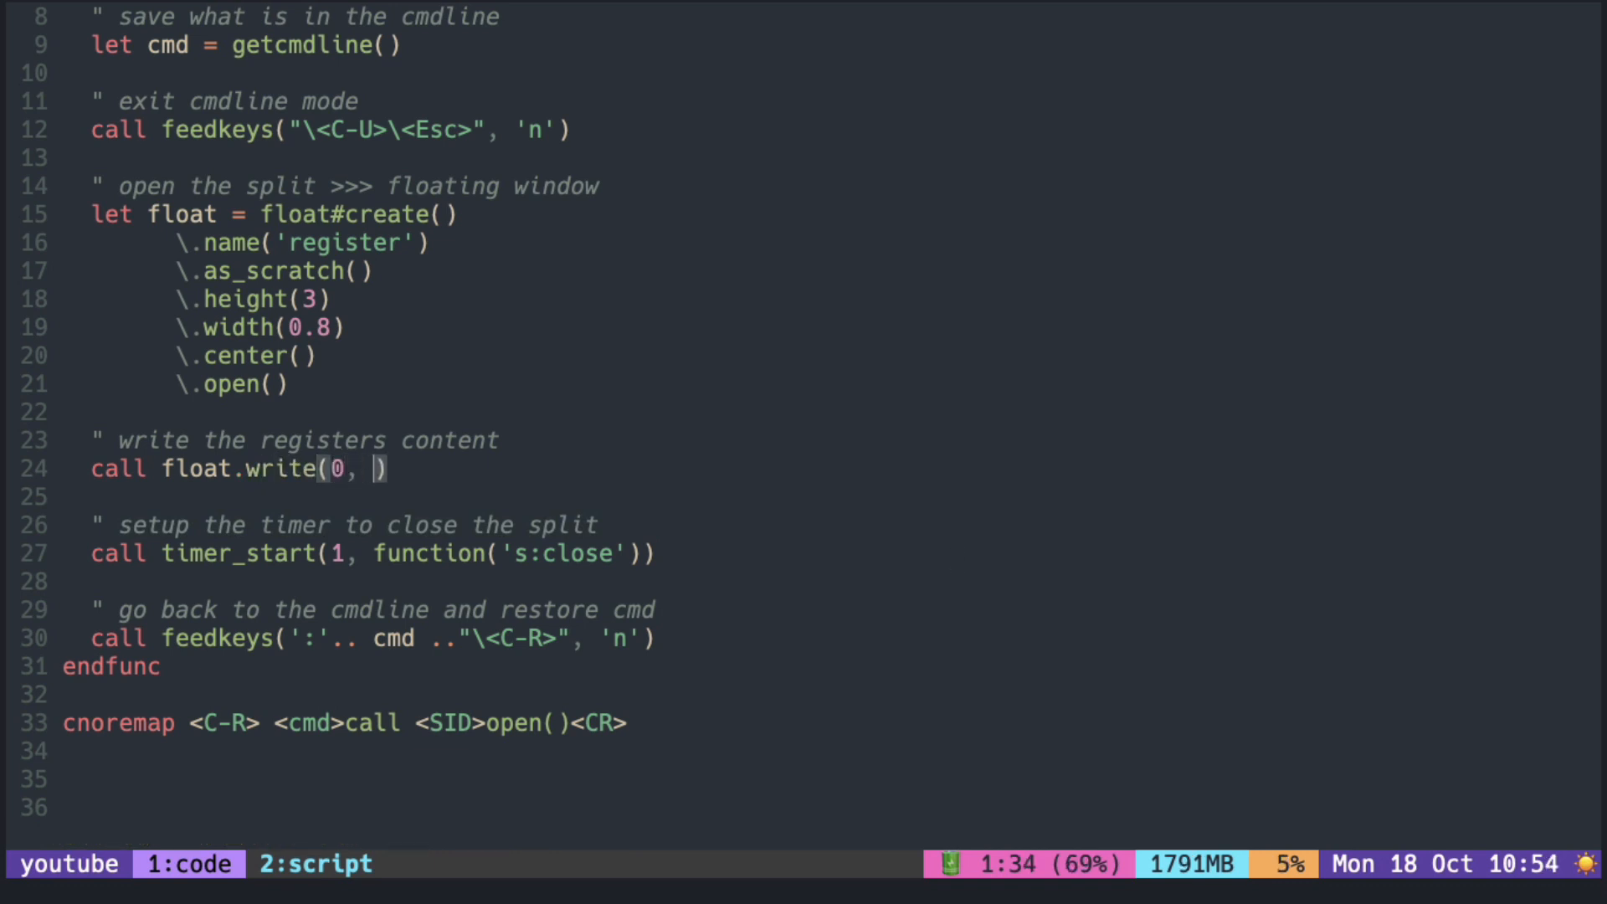
{"action": "type", "text": "[getreg('a')]"}
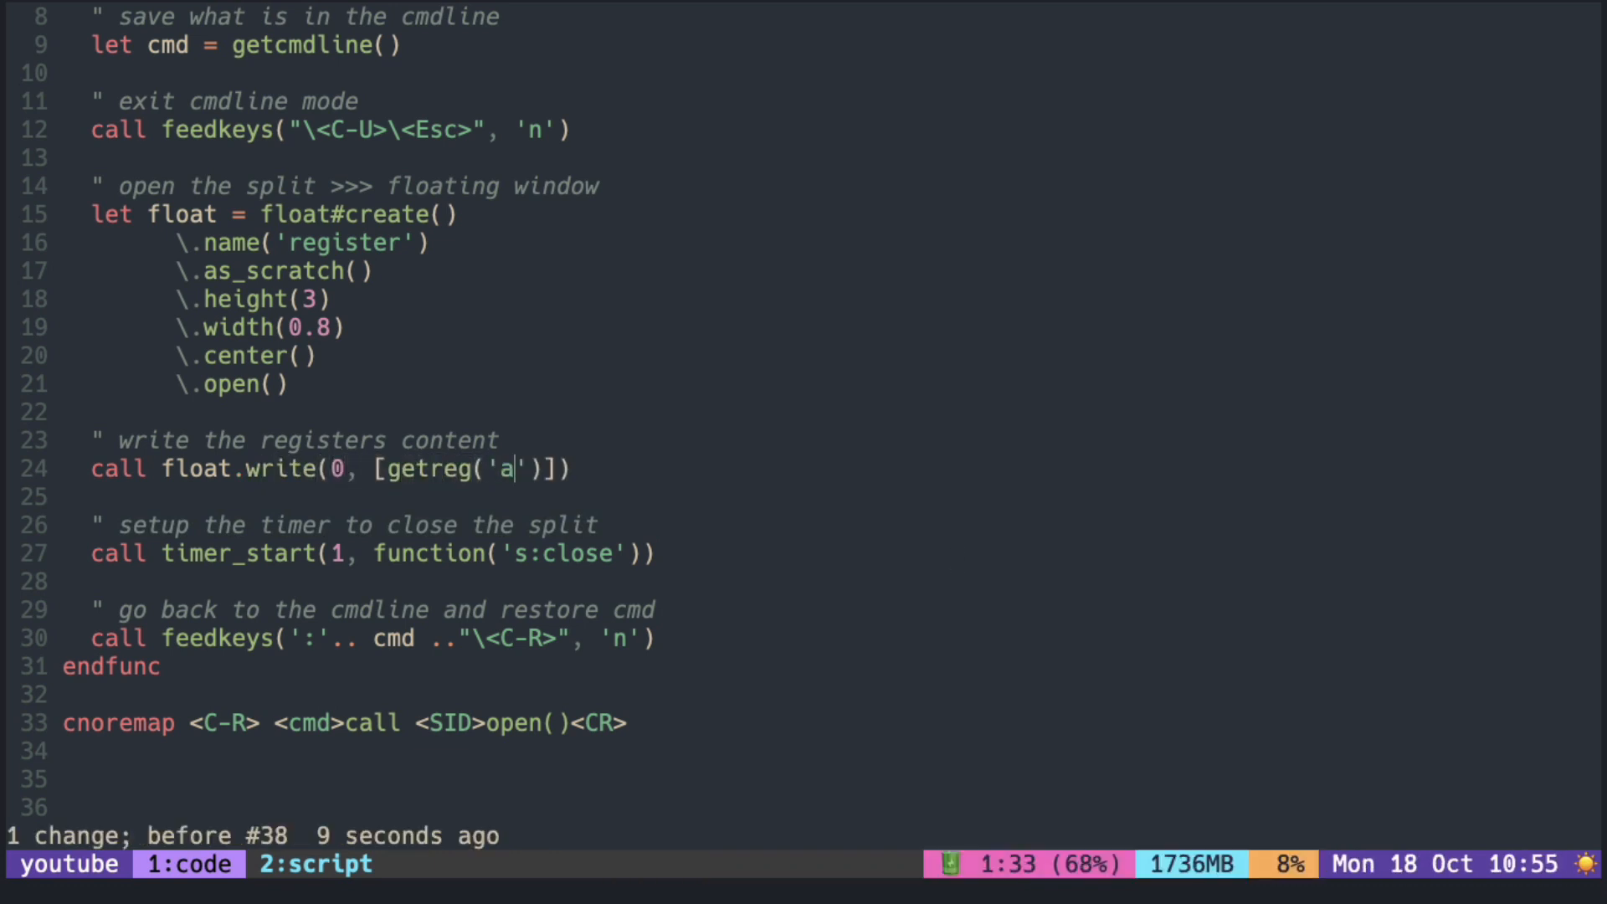
{"action": "type", "text": ", getreg('b"}
{"action": "type", "text": "let"}
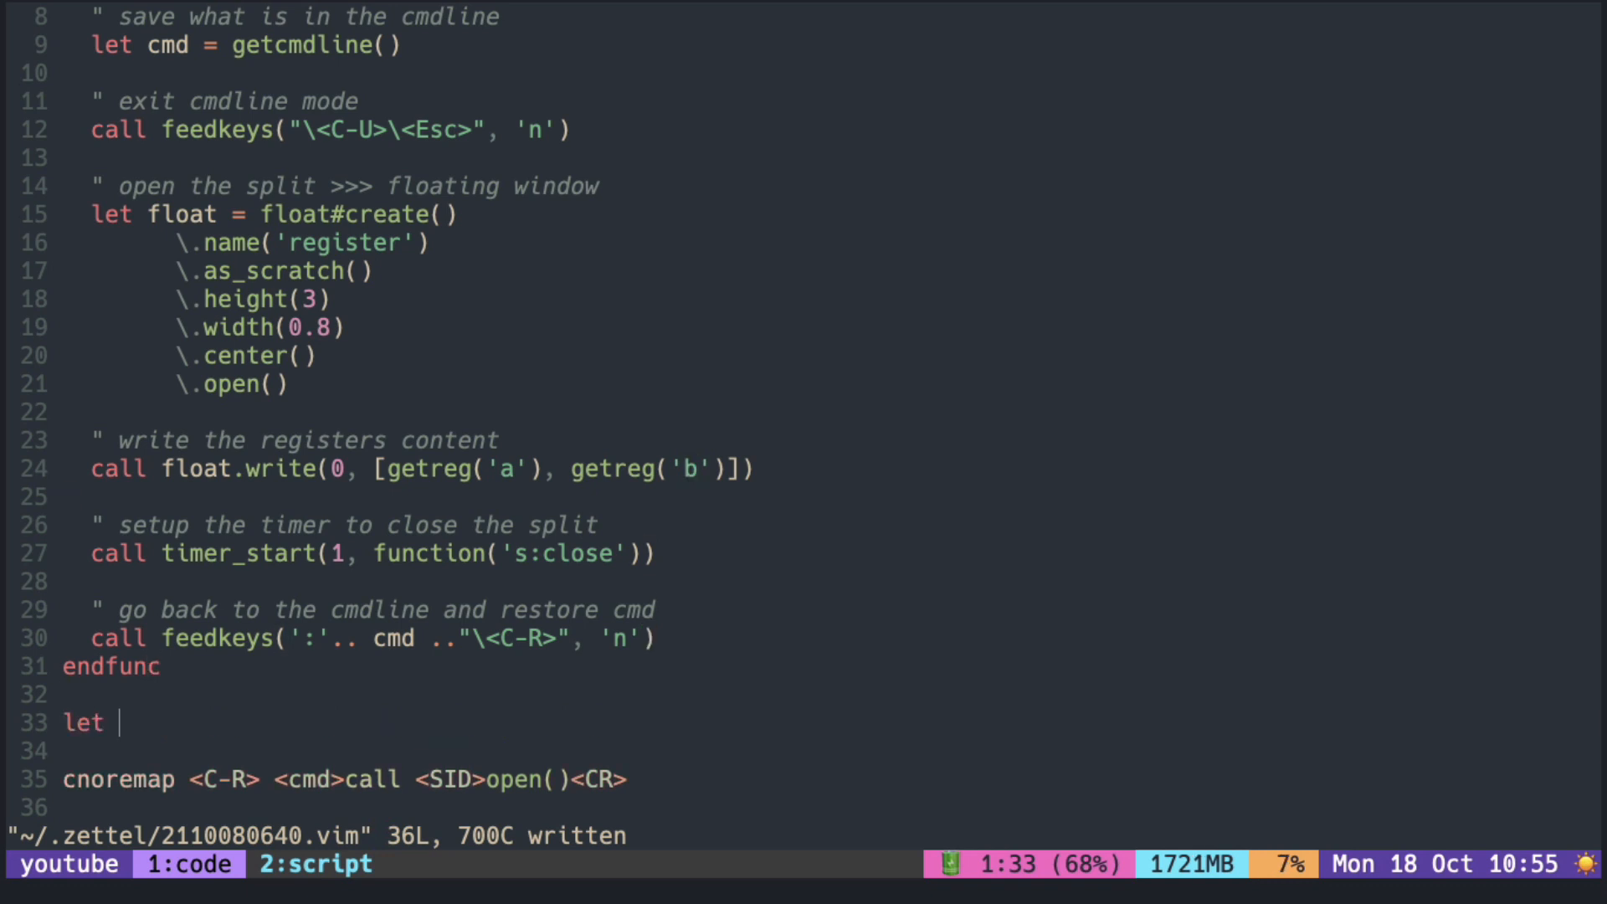
{"action": "type", "text": "@a ="}
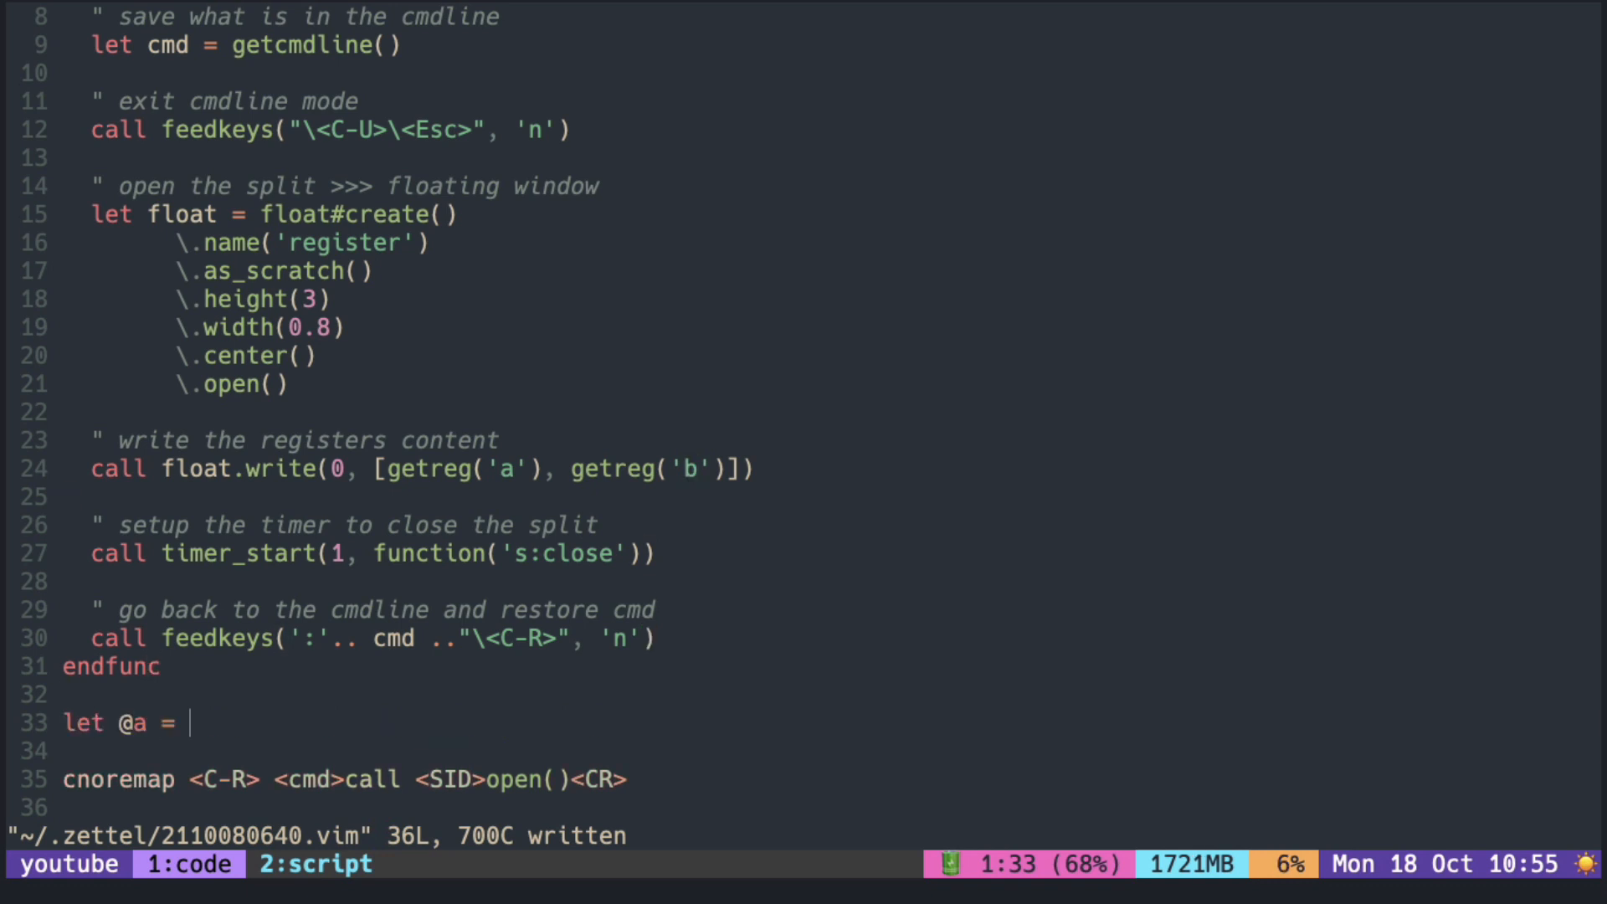
{"action": "type", "text": "'this is from register a"}
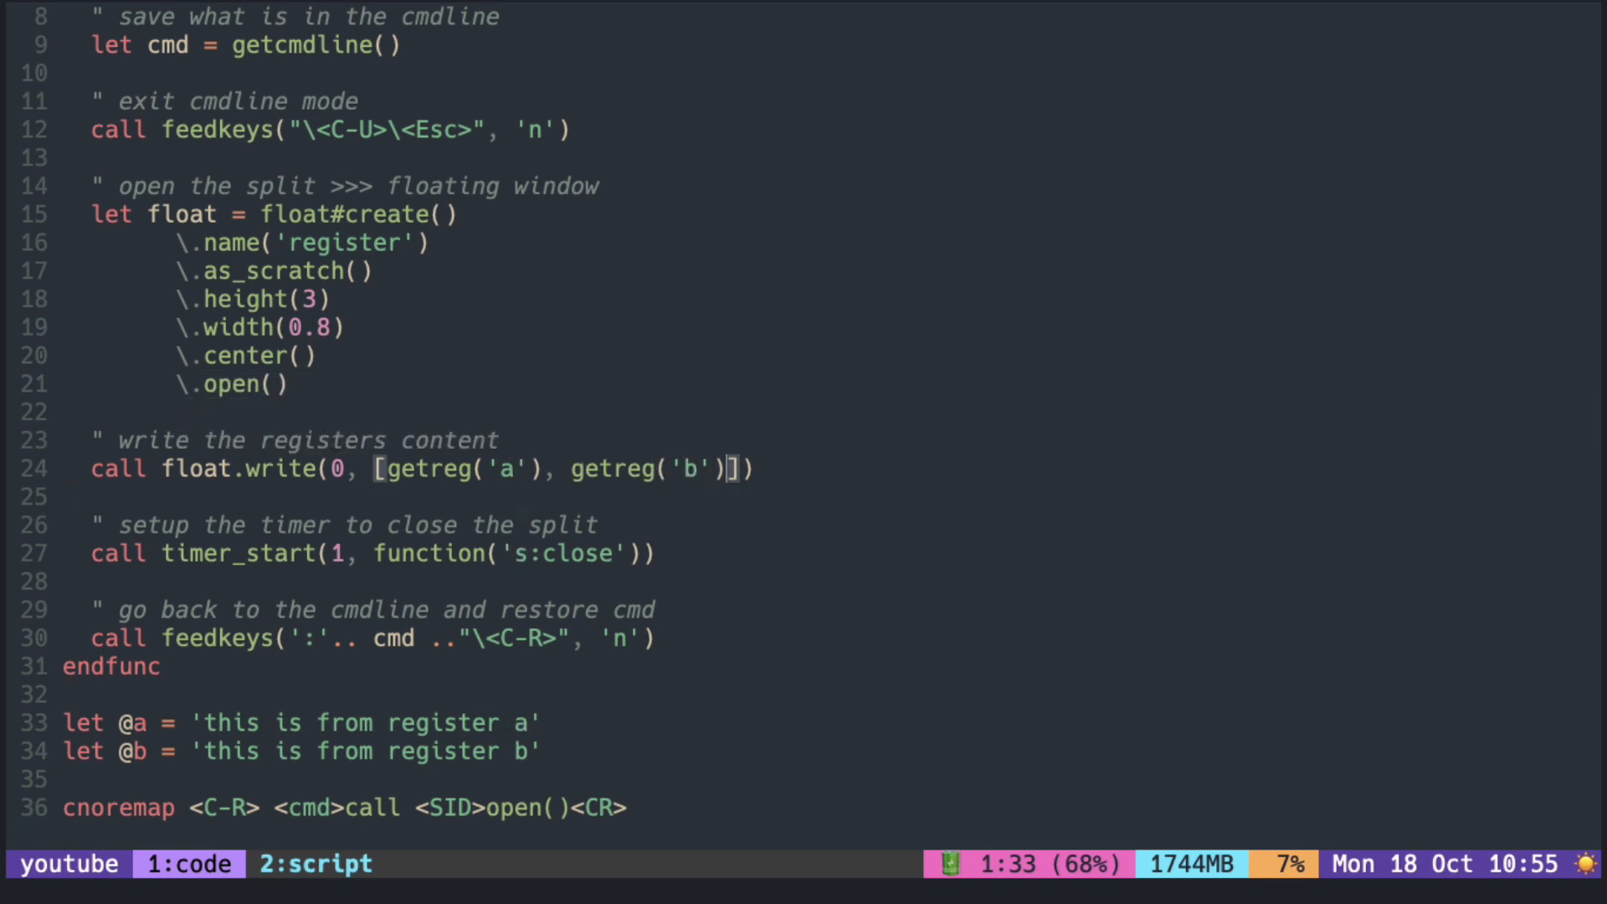
{"action": "type", "text": ", getreg('c'"}
{"action": "type", "text": "\\.align"}
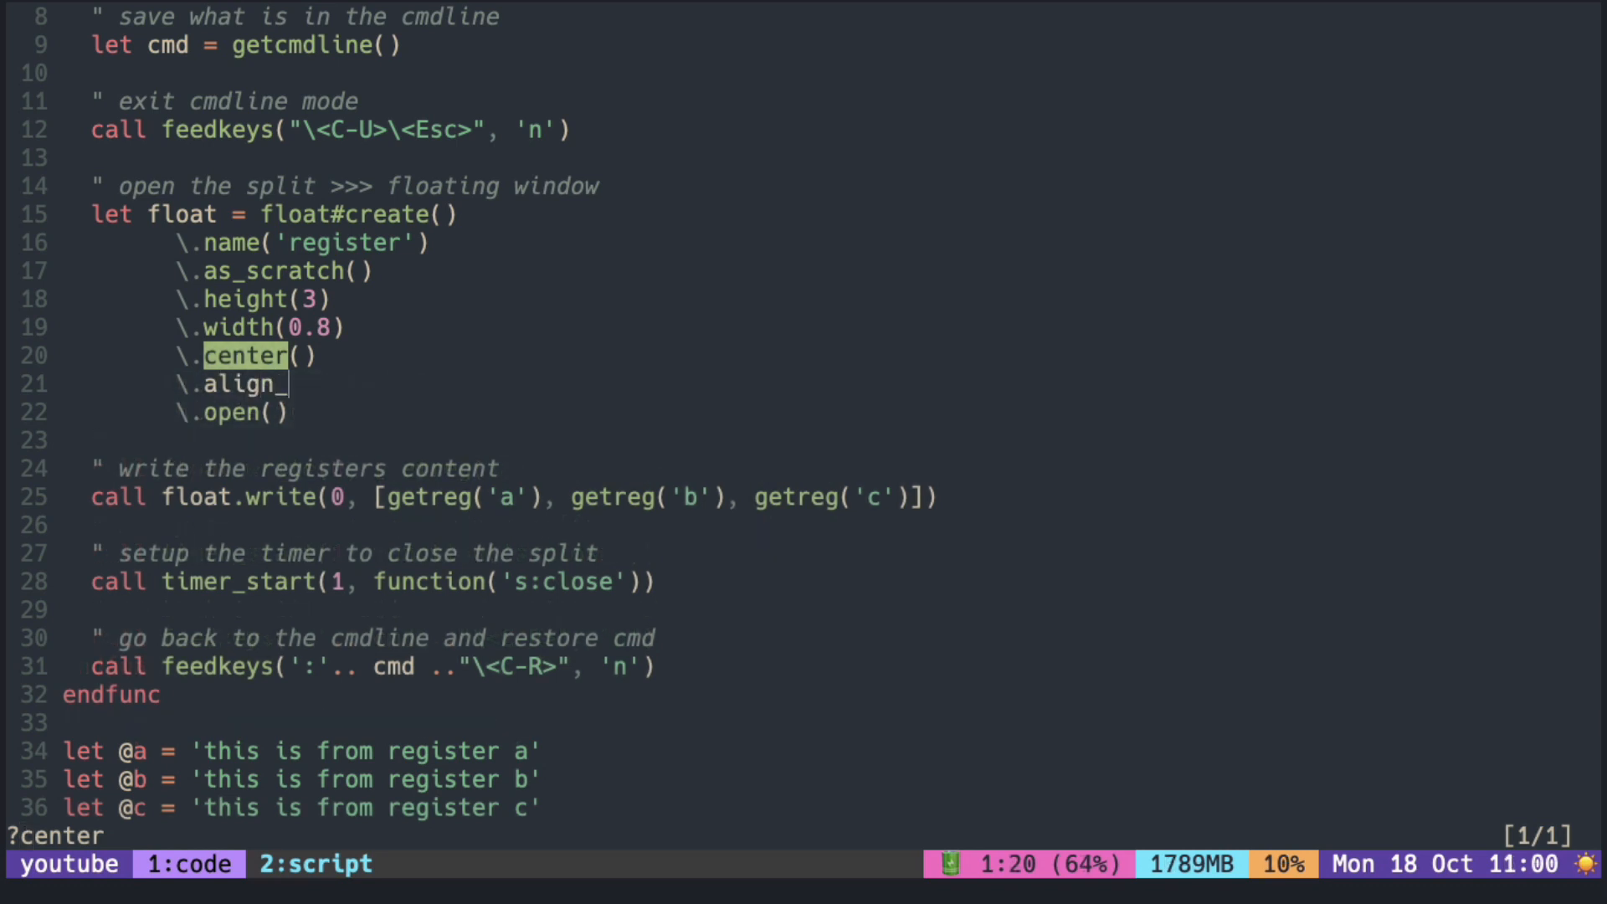
{"action": "type", "text": "bottom()"}
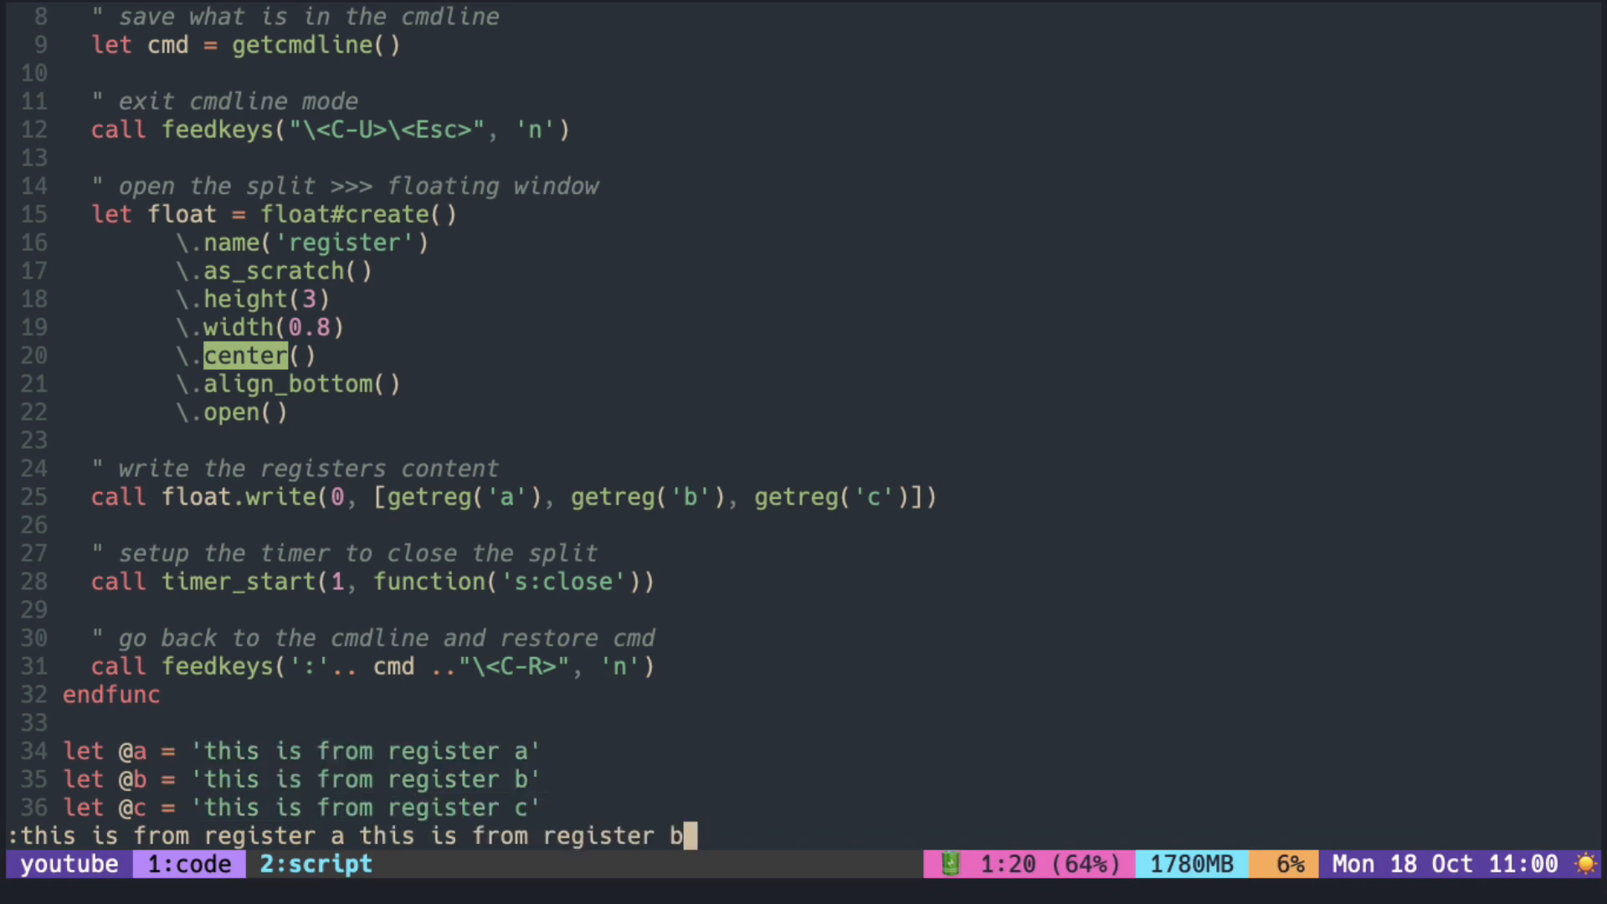
{"action": "type", "text": "this is from register c"}
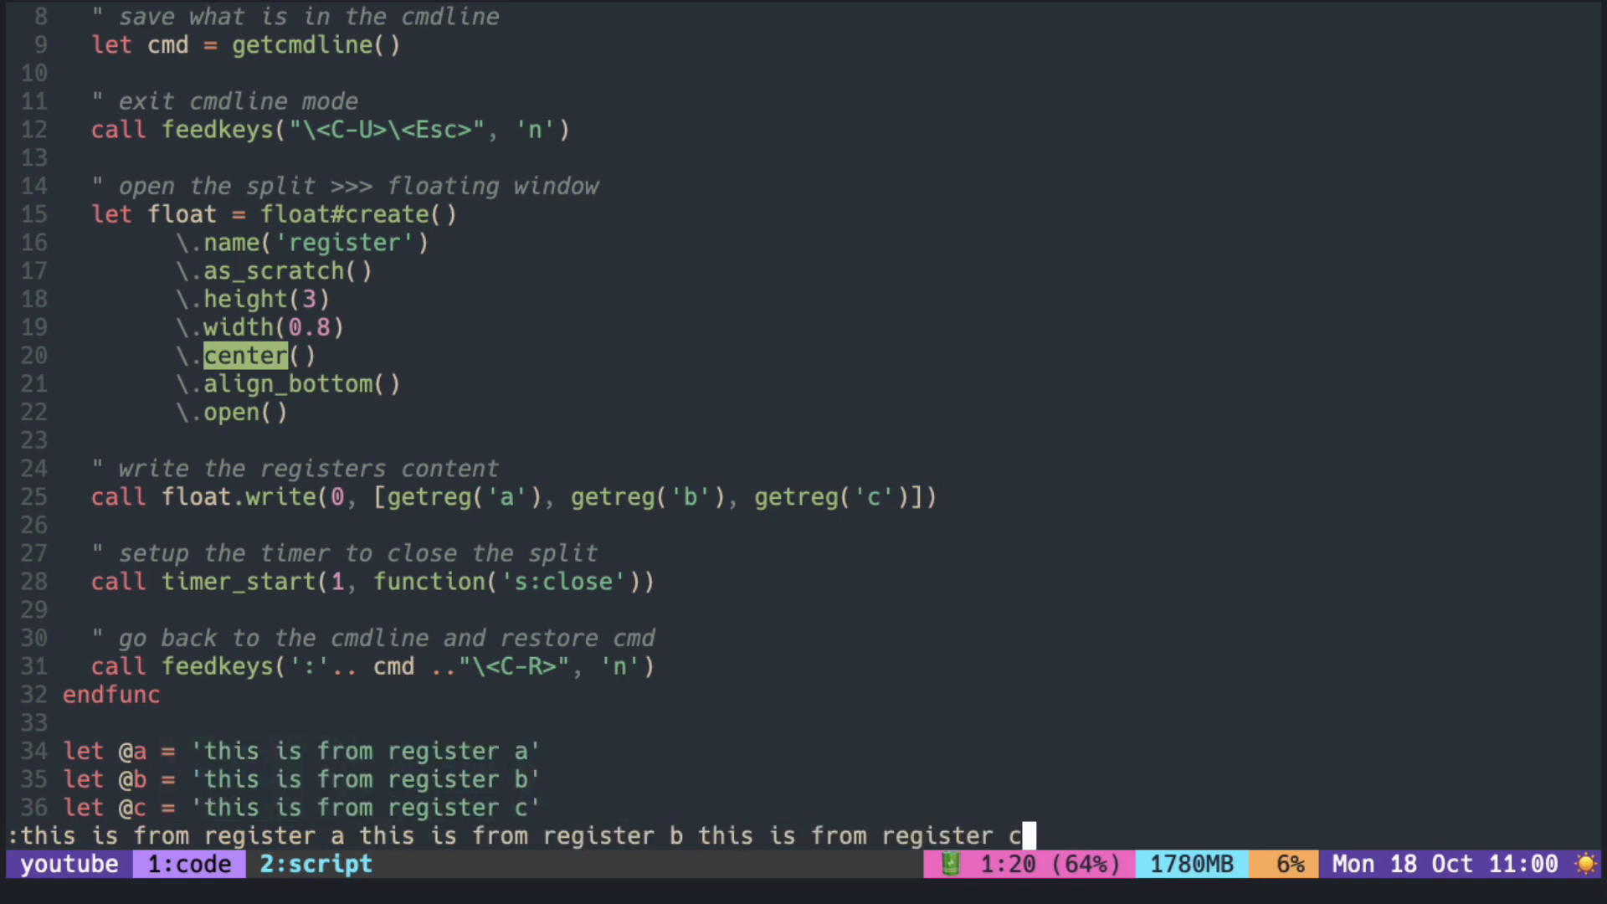